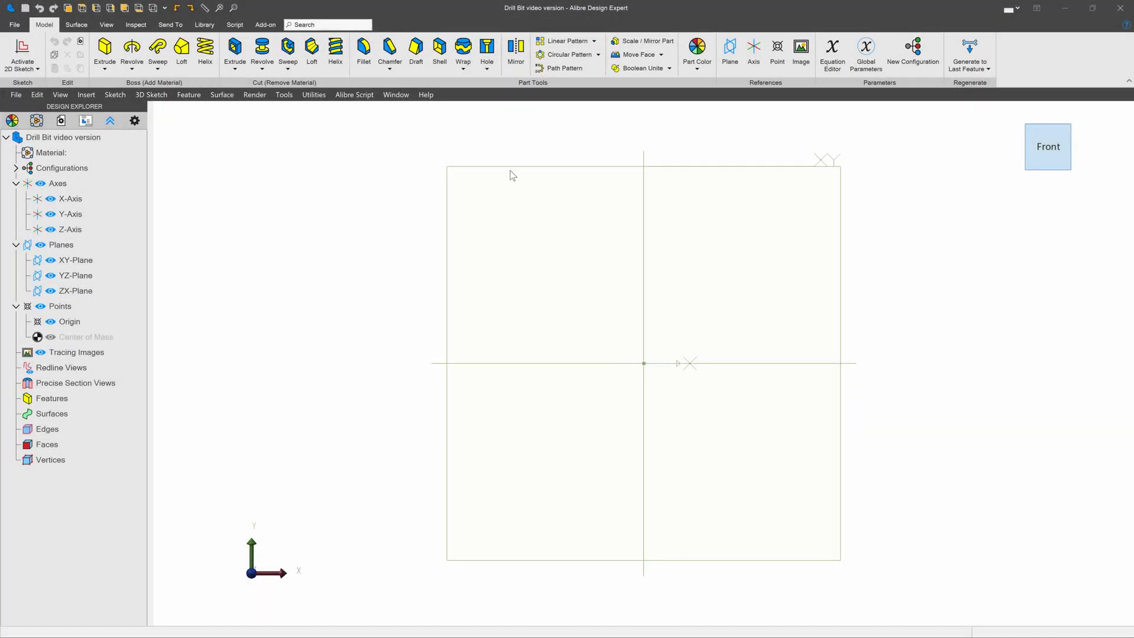
# Sketch a 0.250-inch diameter circle at the origin on the XY plane.
pyautogui.click(74, 260)
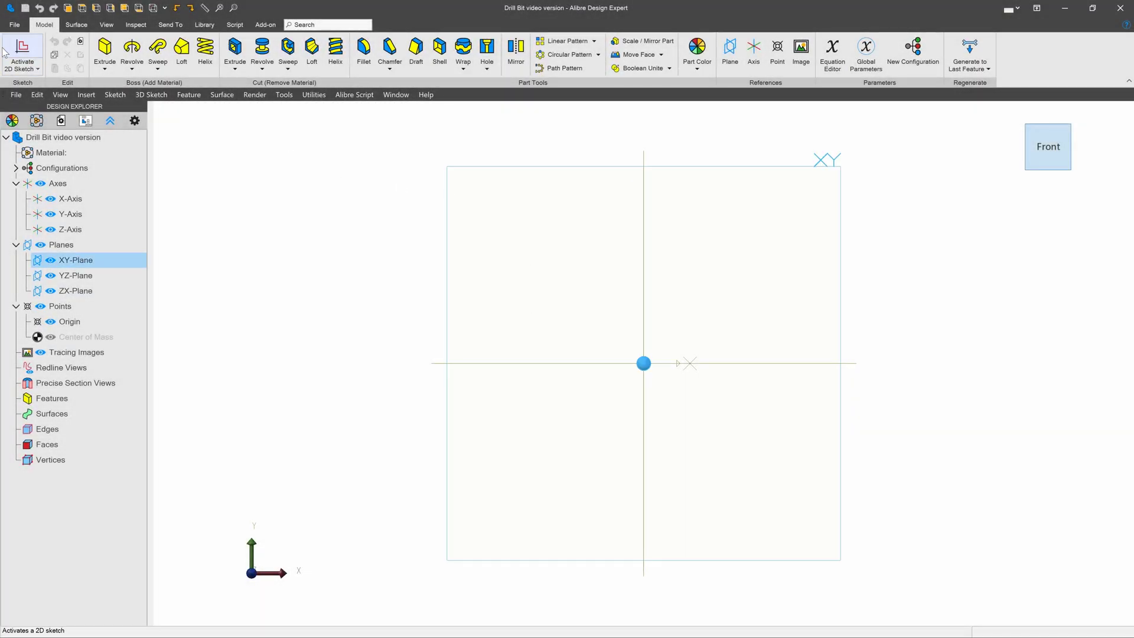
pyautogui.click(21, 55)
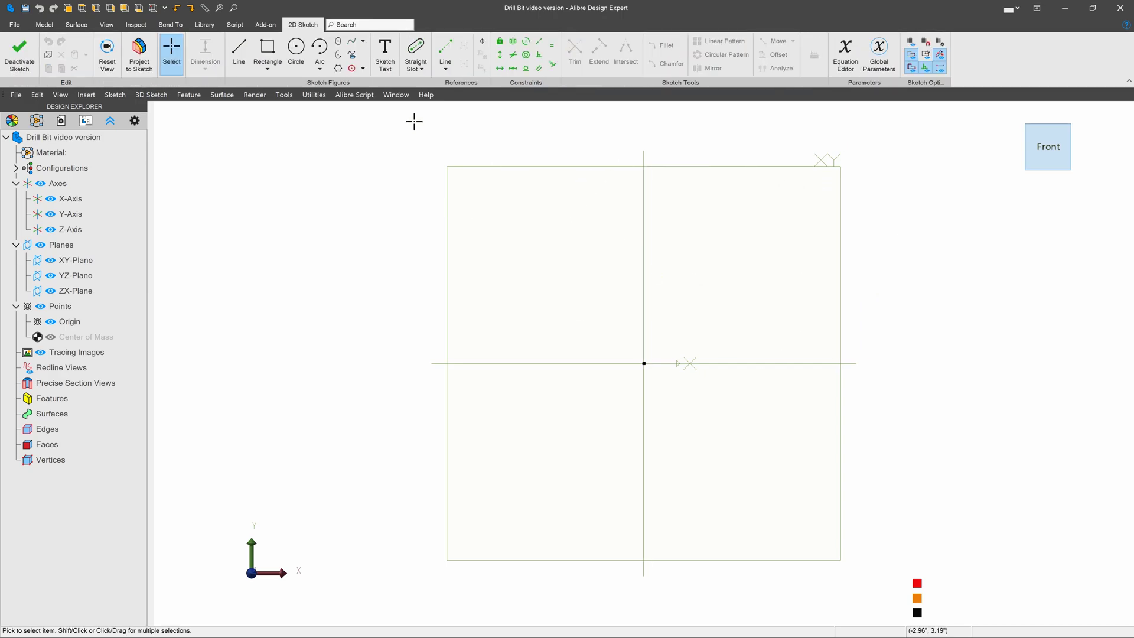
pyautogui.click(296, 47)
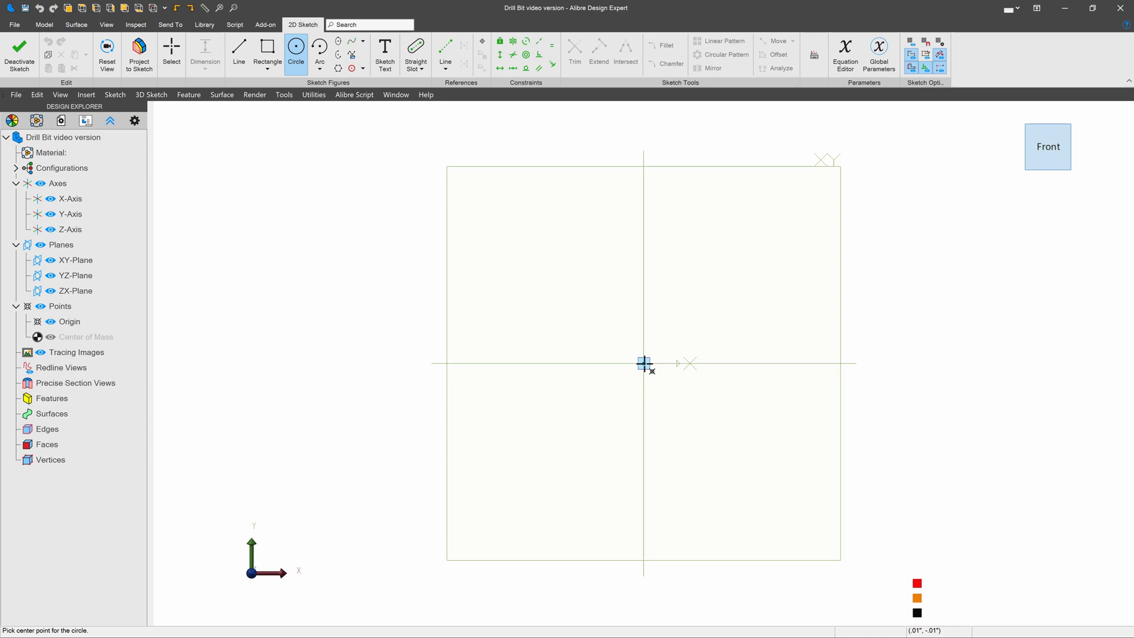
pyautogui.click(643, 363)
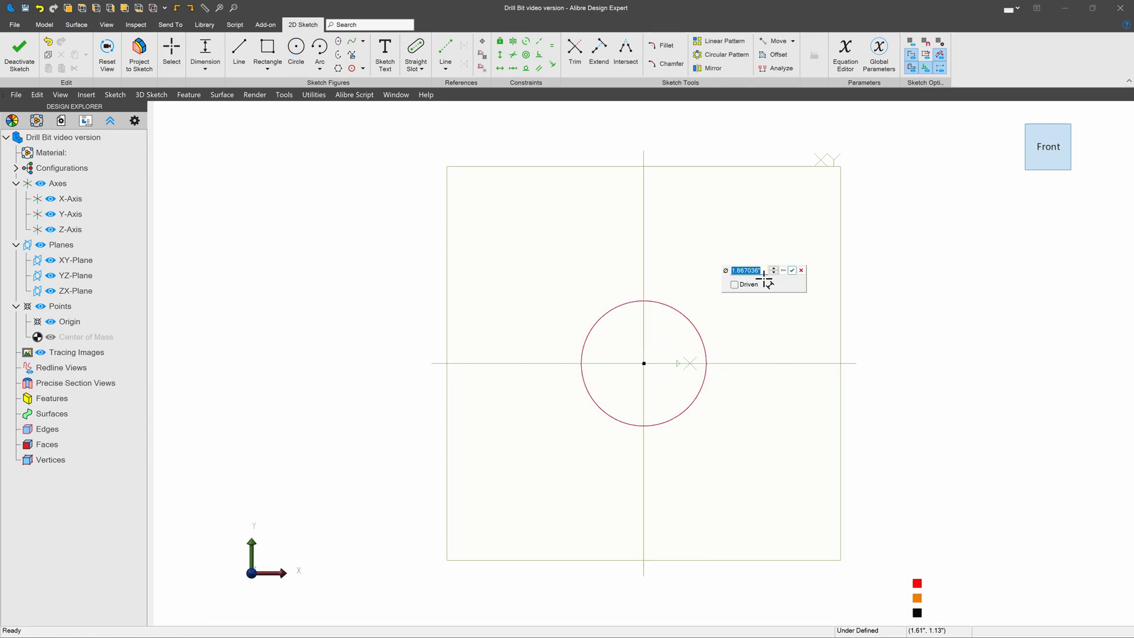
pyautogui.click(792, 269)
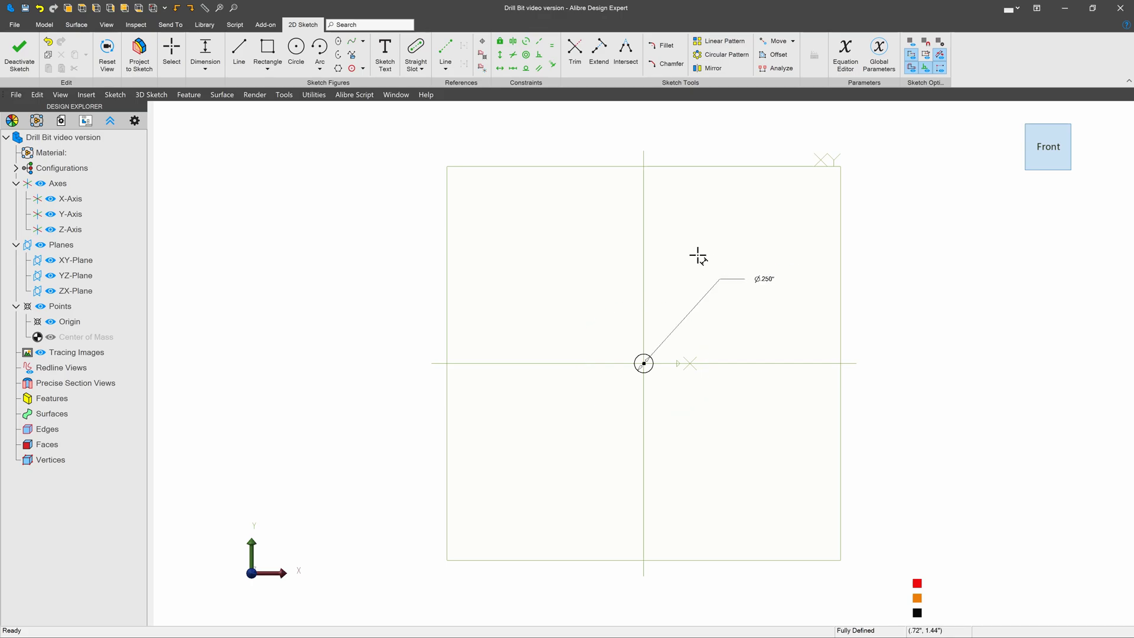
# Extrude the circle sketch 5 inches into a solid rod.
pyautogui.click(20, 51)
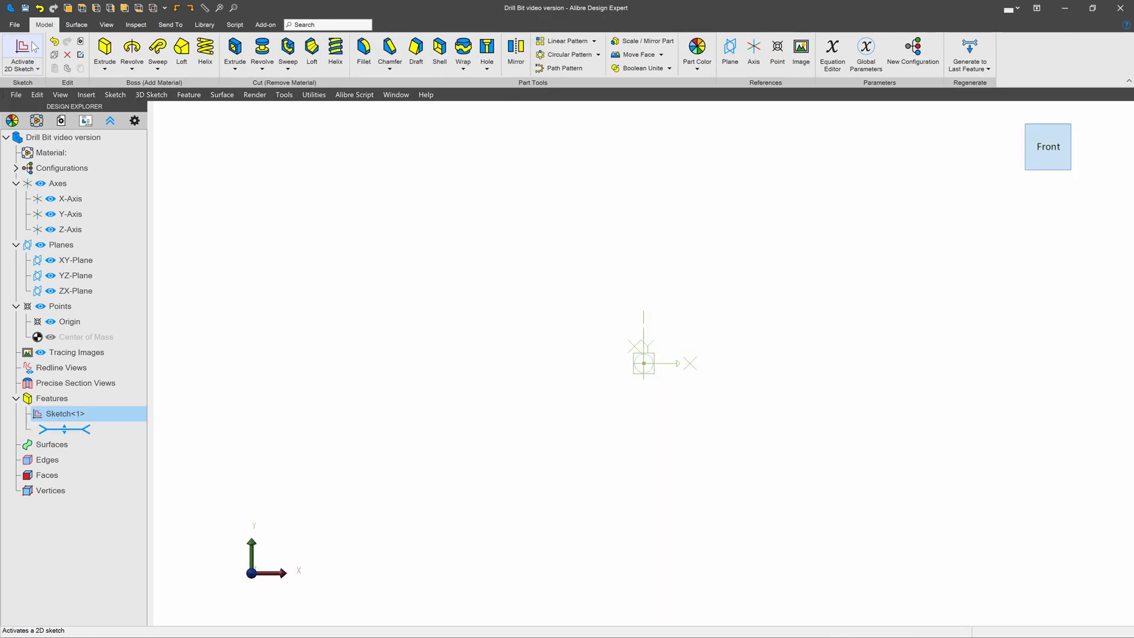
pyautogui.click(103, 49)
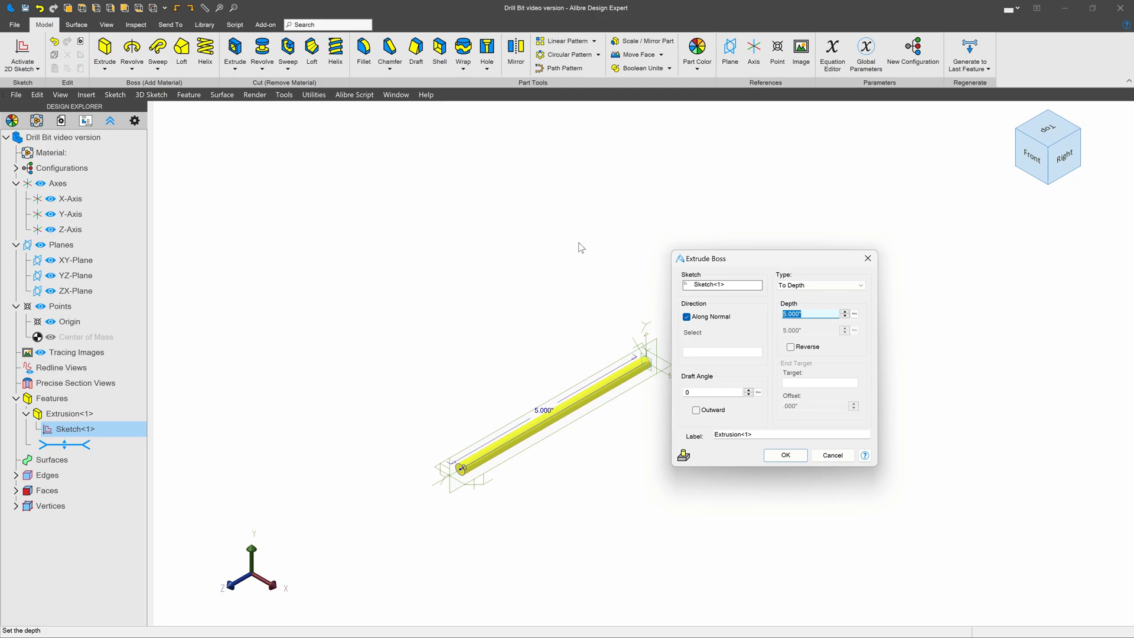
pyautogui.click(785, 455)
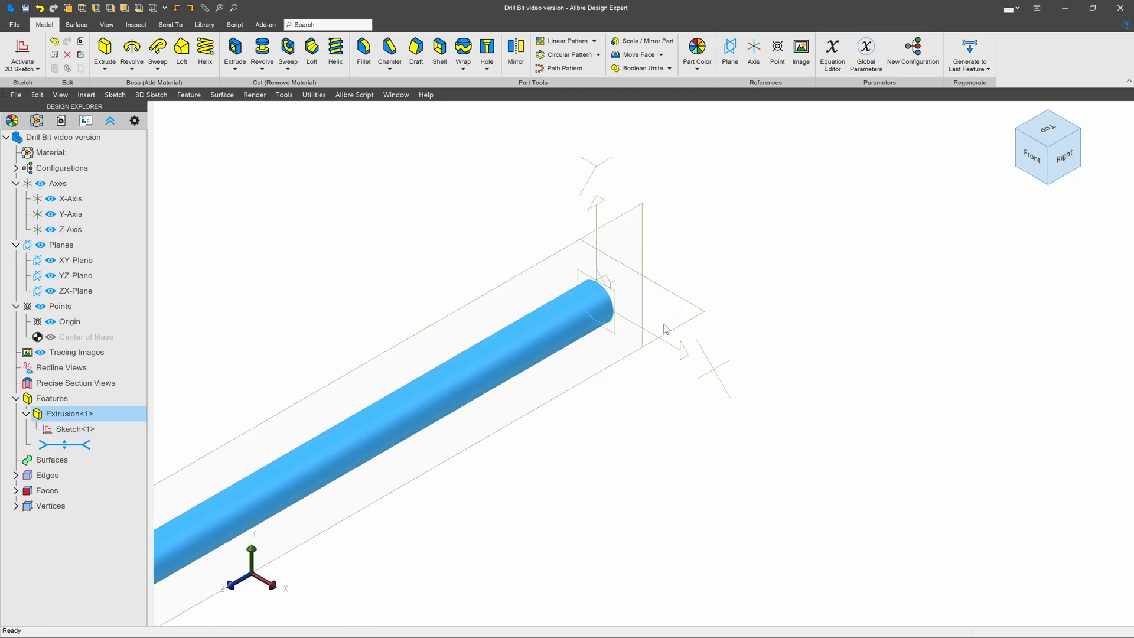
# Draw a triangular tip profile with lines in a new ZX-plane sketch.
pyautogui.click(75, 291)
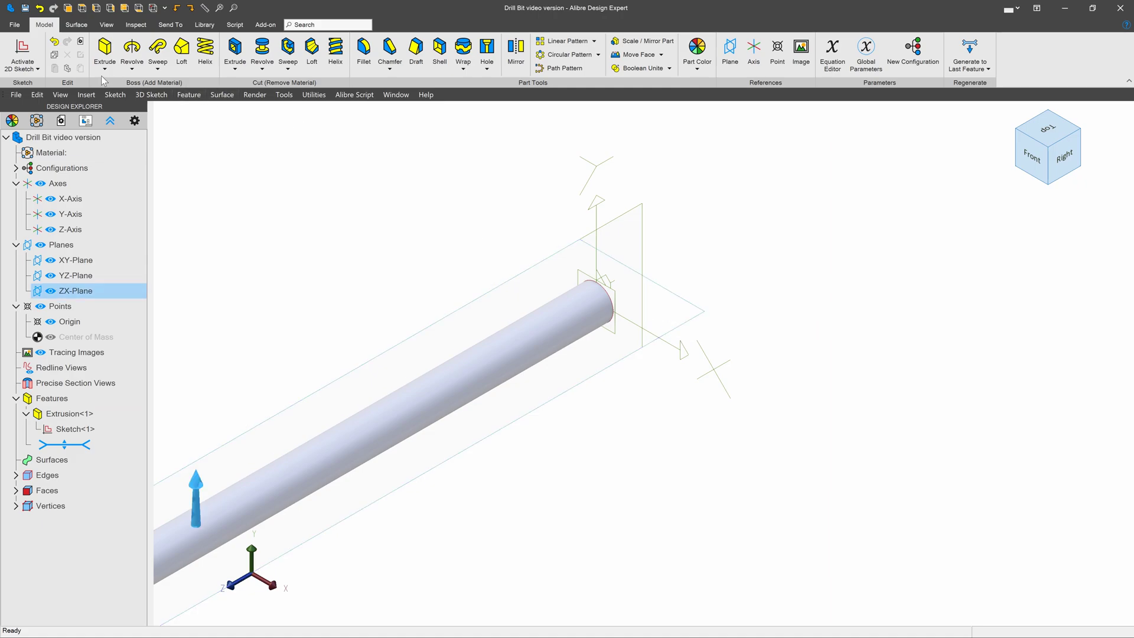
pyautogui.moveTo(205, 51)
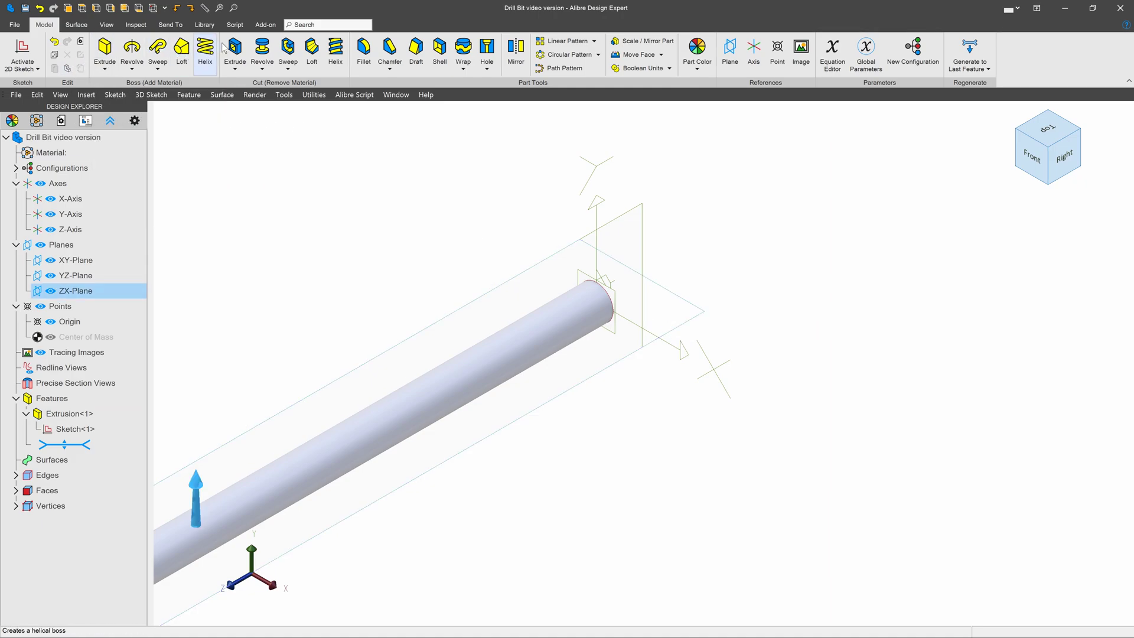
pyautogui.click(21, 54)
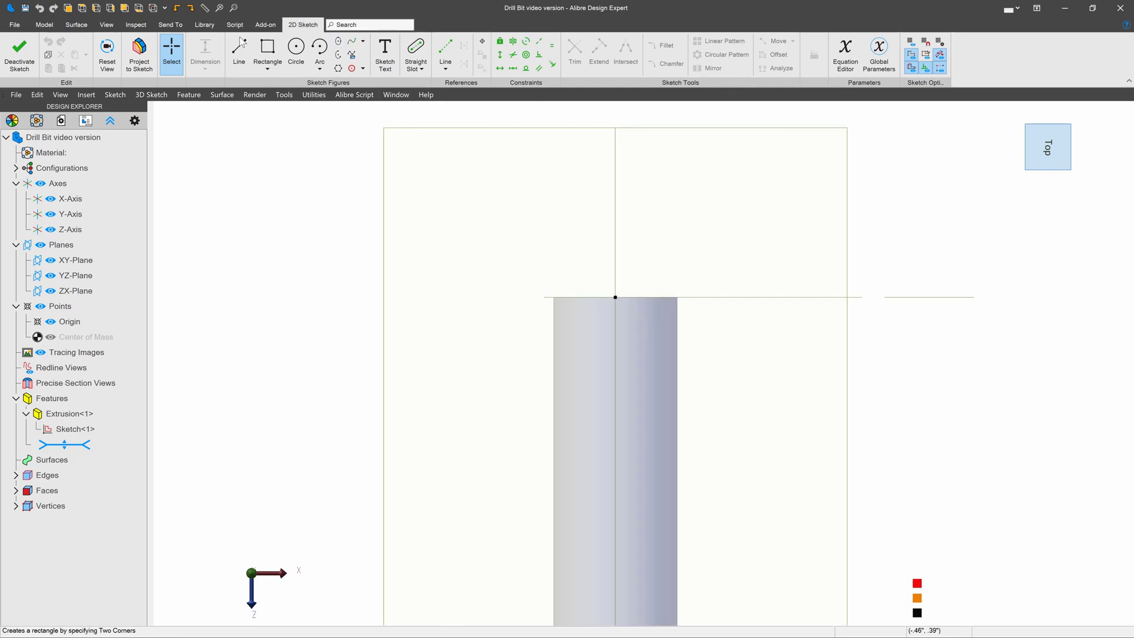
pyautogui.click(238, 54)
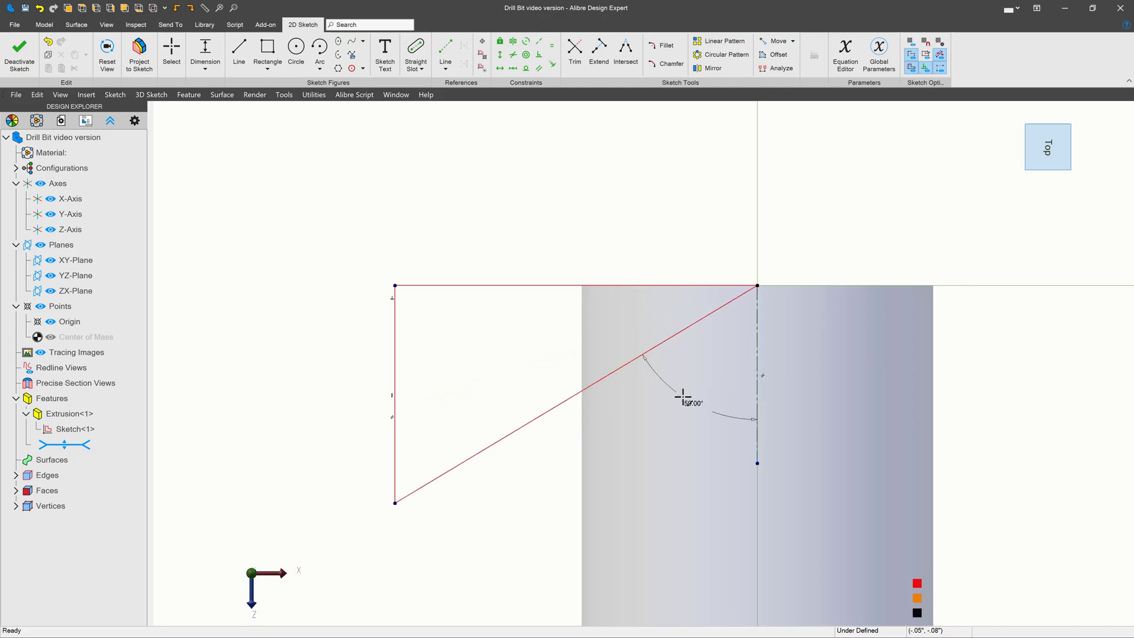
# Dimension the triangle with a 59° angle and 0.250-inch width, then finish the sketch.
pyautogui.click(683, 402)
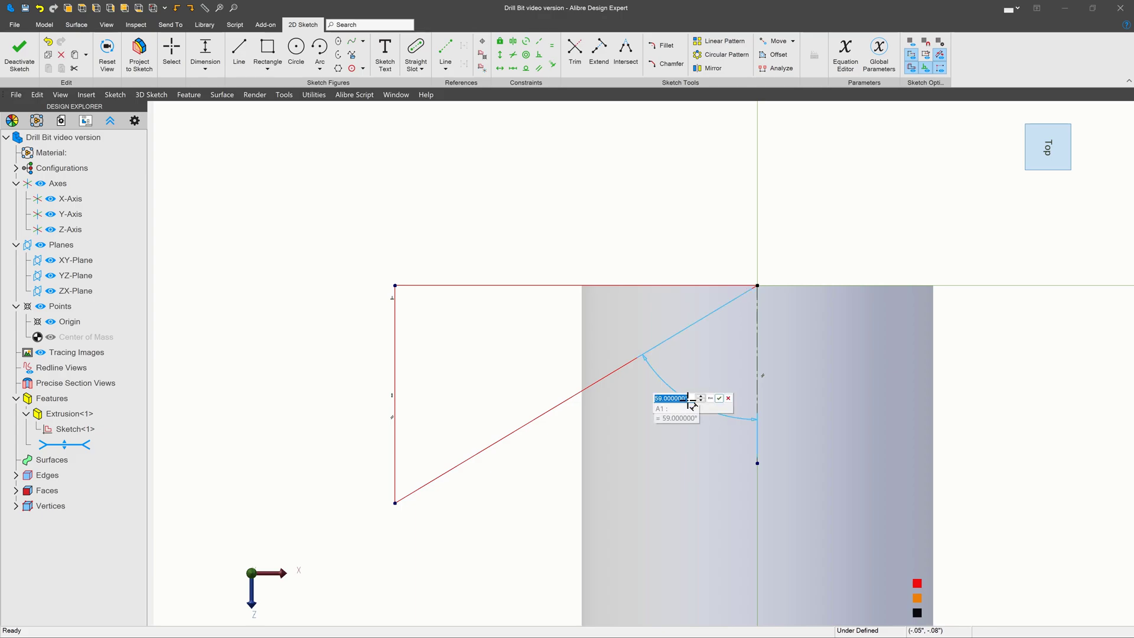
pyautogui.click(719, 398)
pyautogui.write('67.500000')
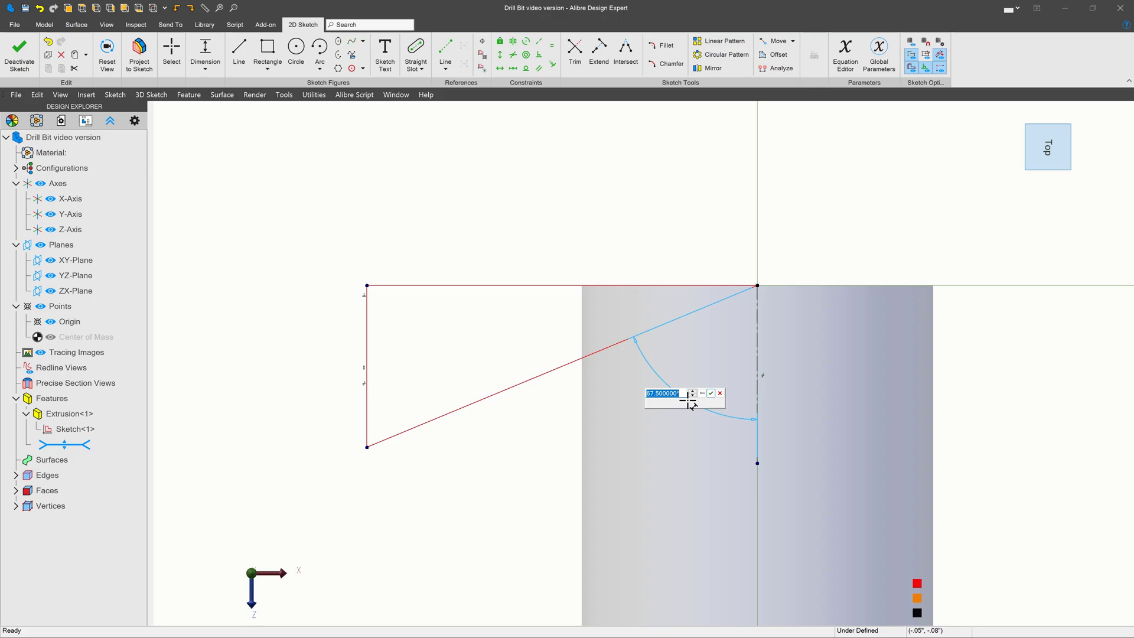
pyautogui.write('118')
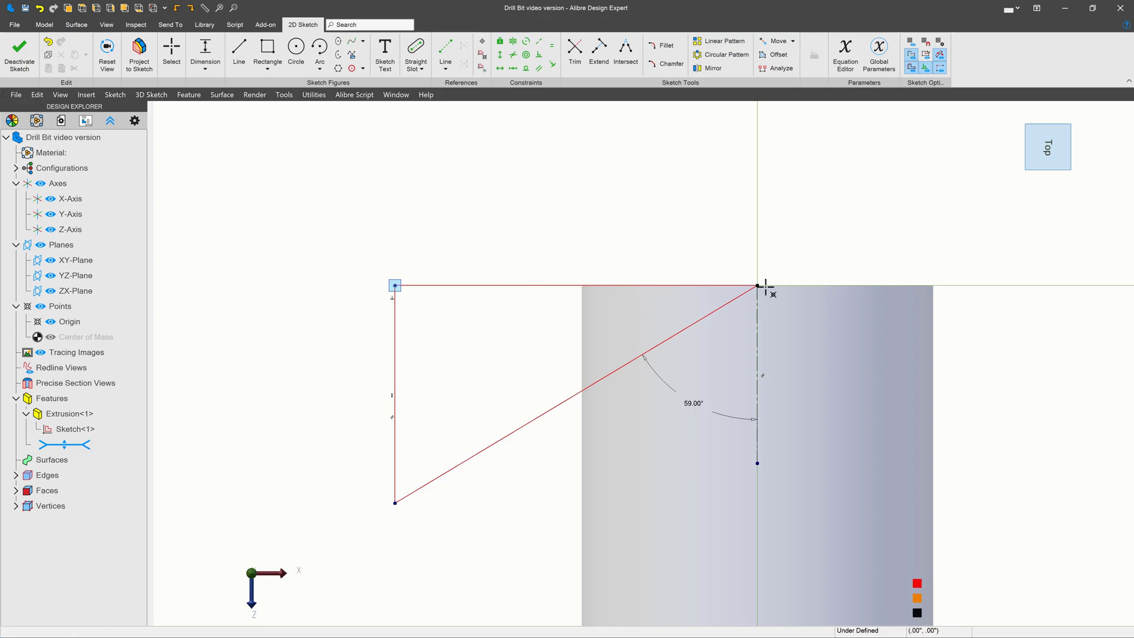
pyautogui.click(757, 284)
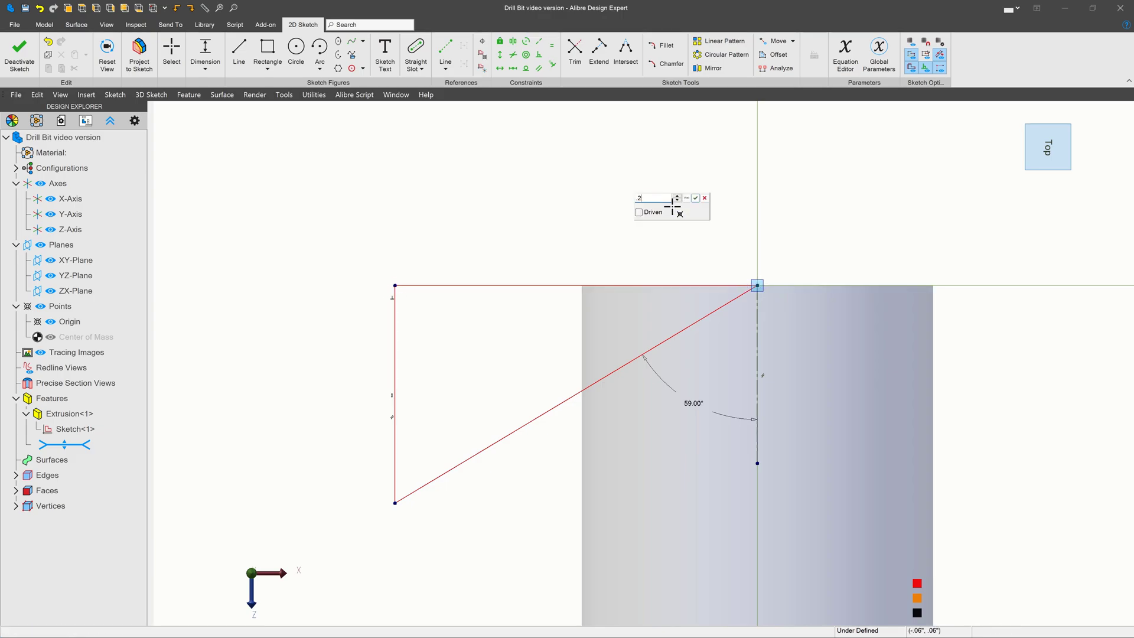
pyautogui.click(695, 198)
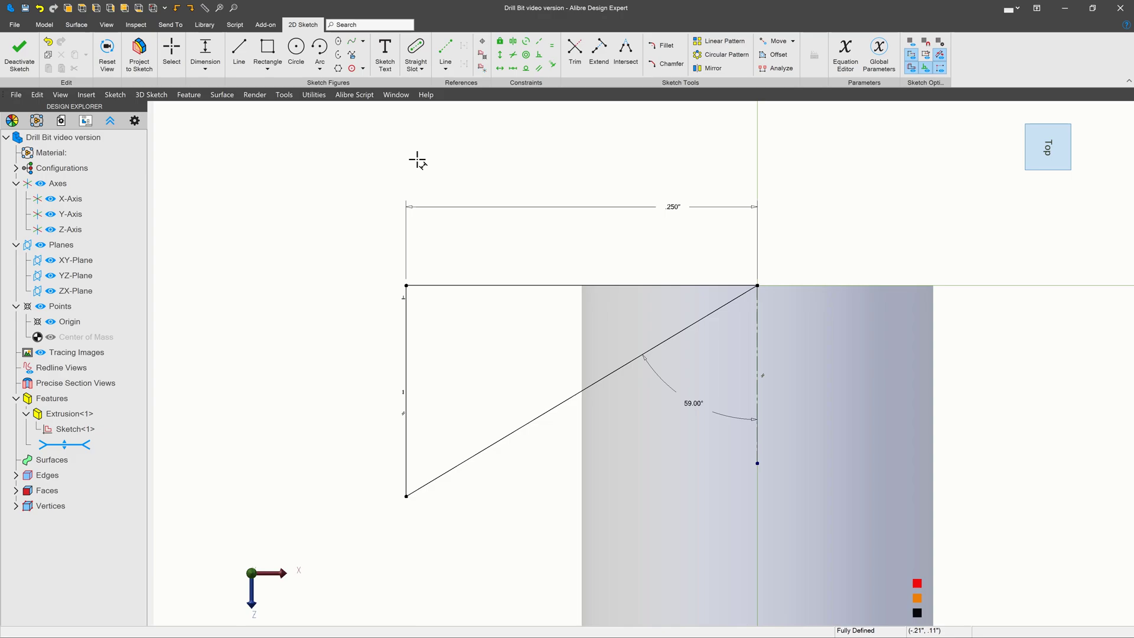
pyautogui.click(20, 54)
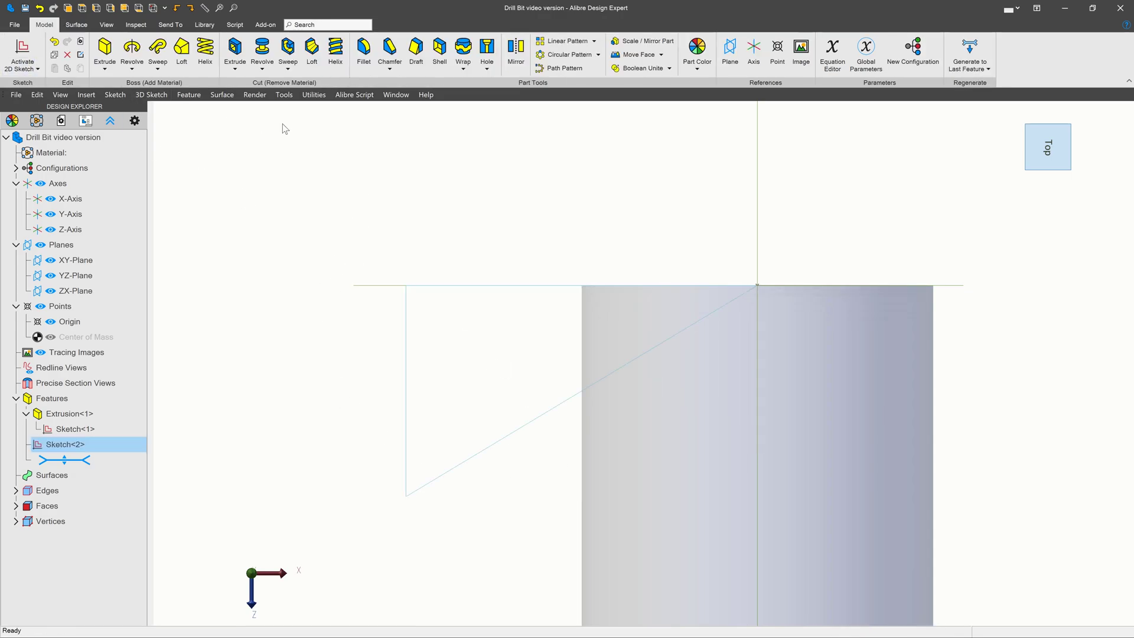
pyautogui.moveTo(234, 52)
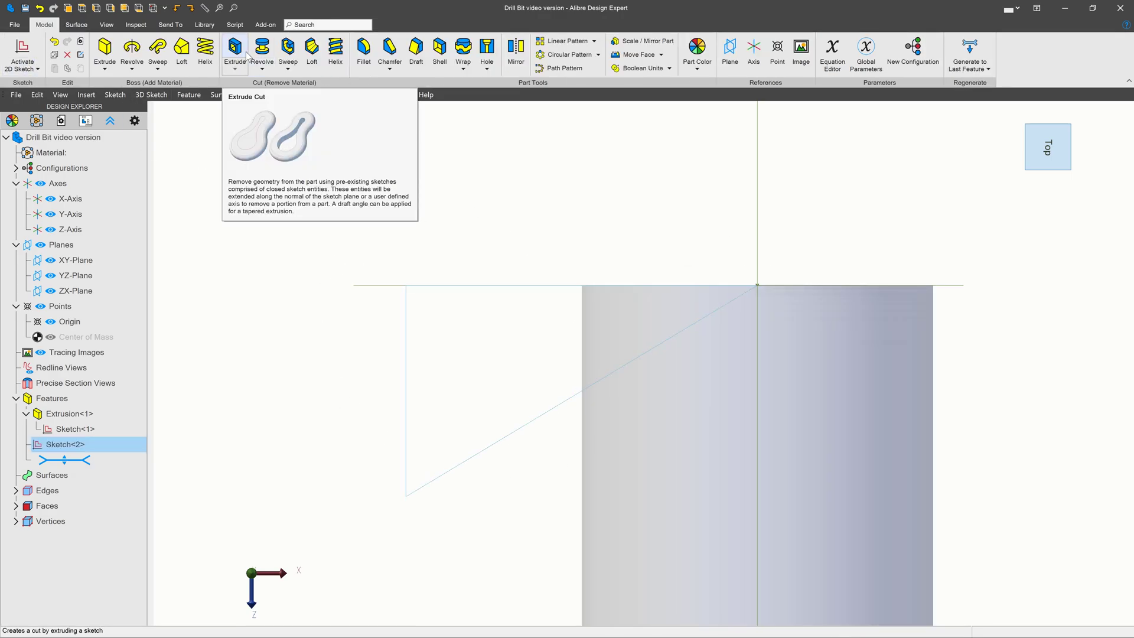
# Revolve-cut the triangle sketch 360° around the rod centreline to form the conical point.
pyautogui.click(261, 50)
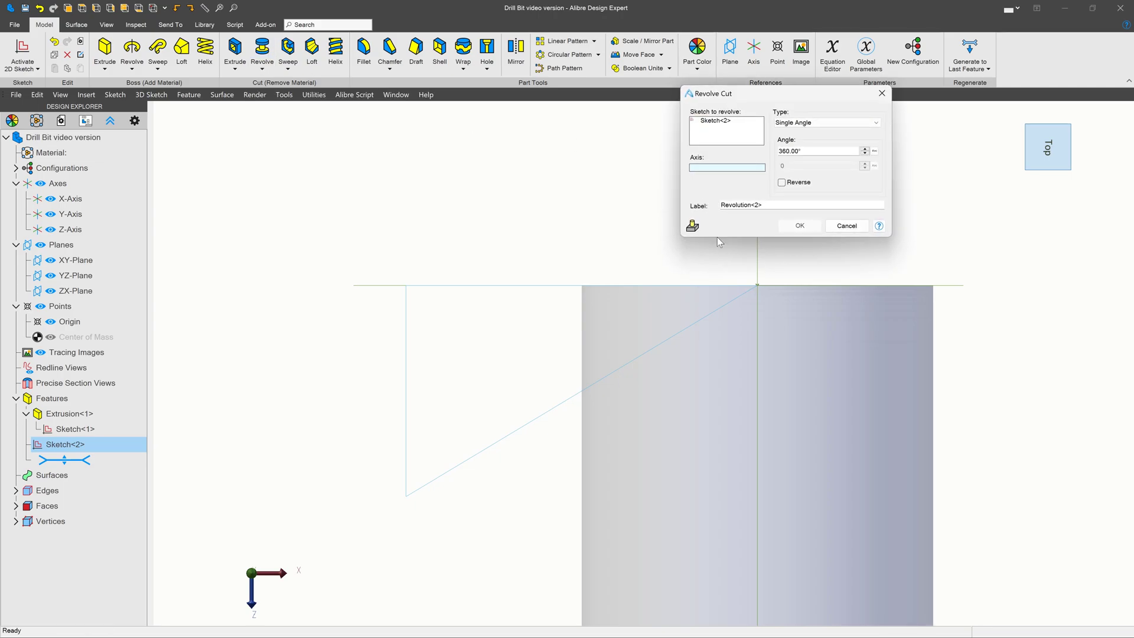
pyautogui.click(799, 226)
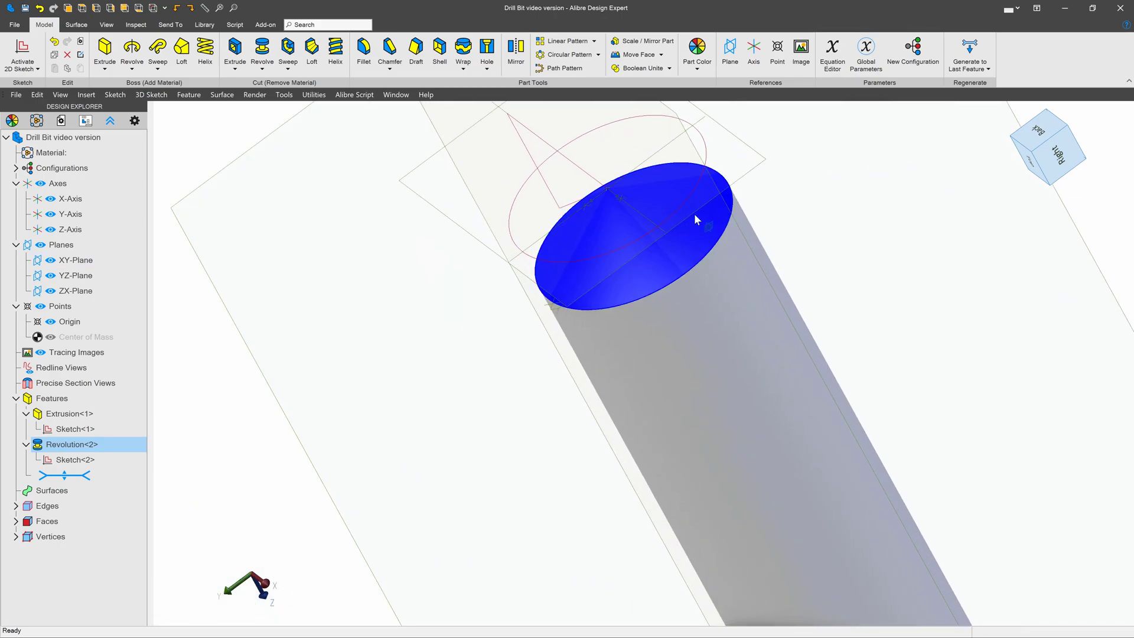
pyautogui.click(75, 260)
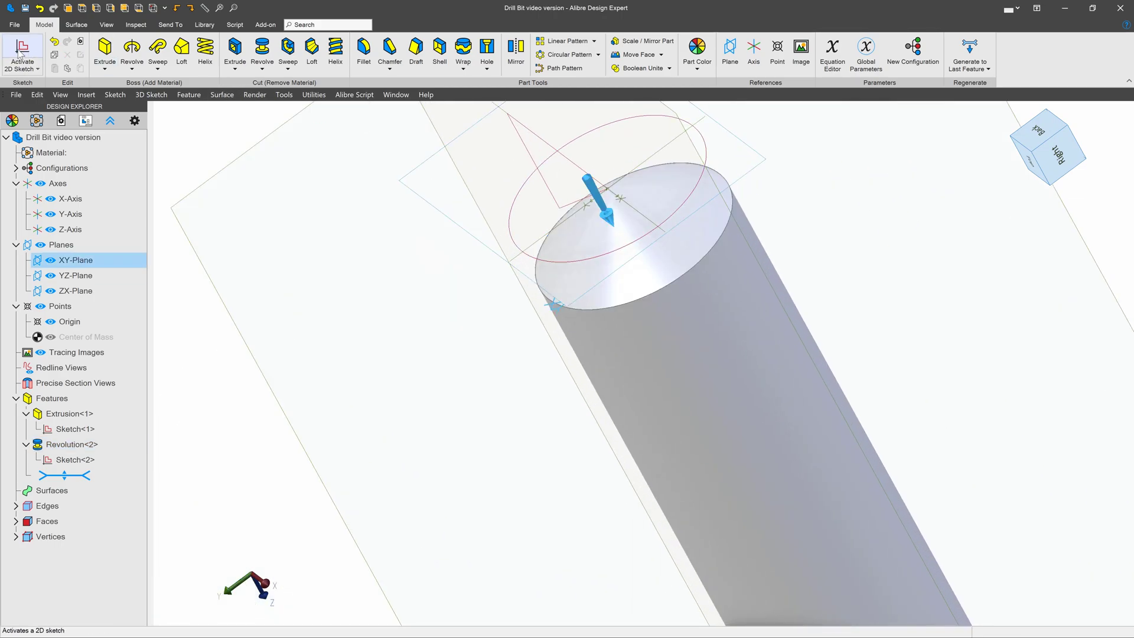
# Start an XY-plane sketch and dimension the slot profile with .020", .150" and .025".
pyautogui.click(22, 51)
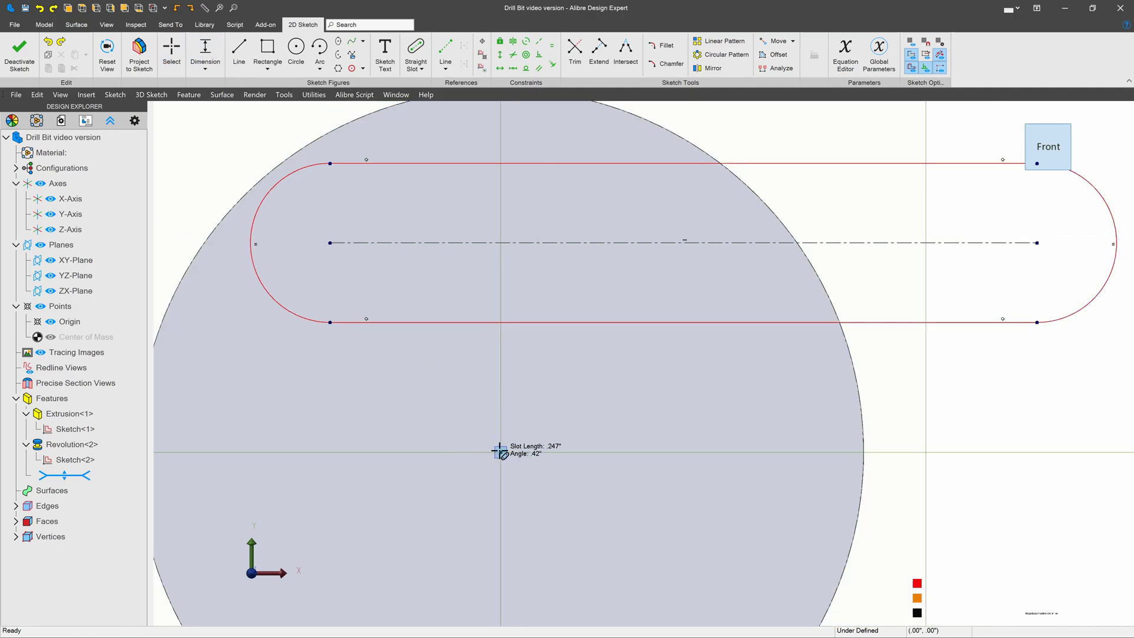
pyautogui.moveTo(499, 325)
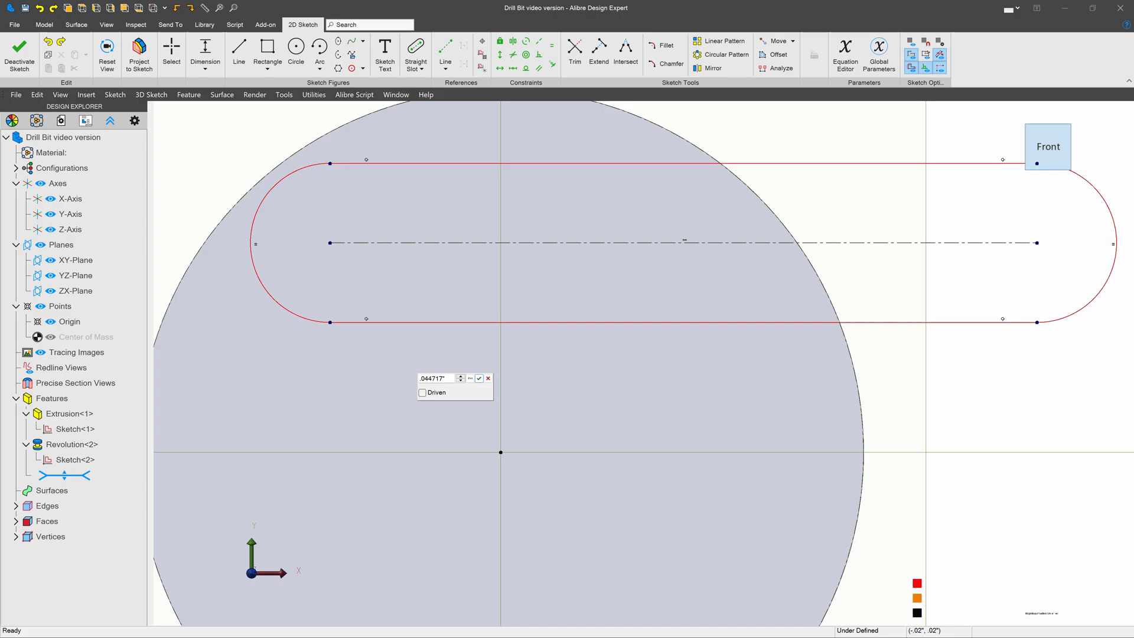
pyautogui.moveTo(638, 428)
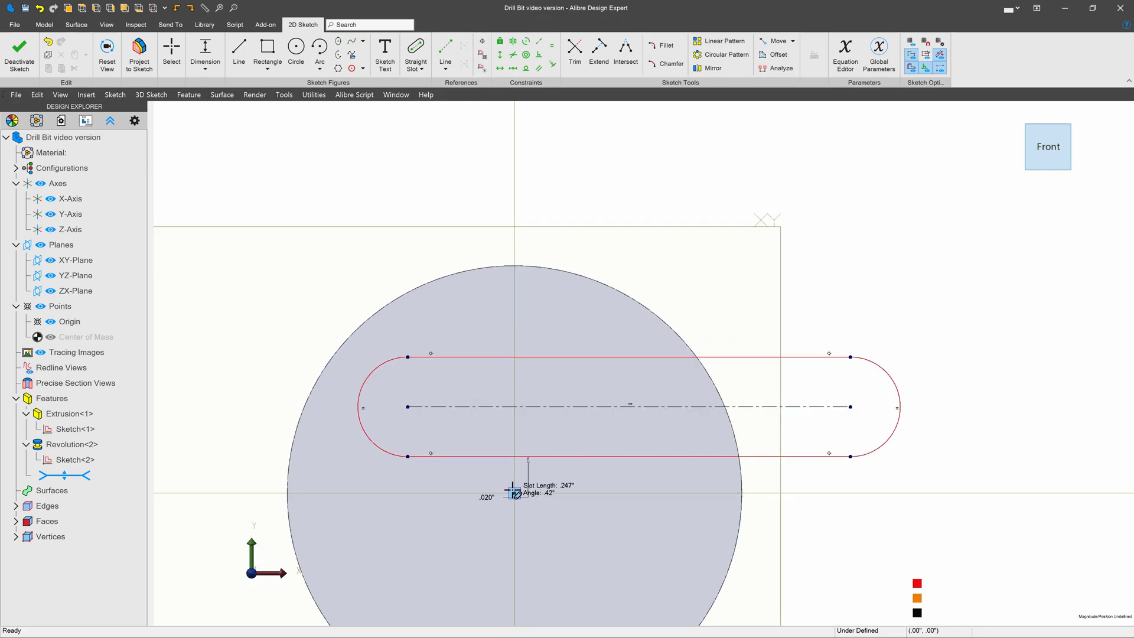
pyautogui.click(513, 493)
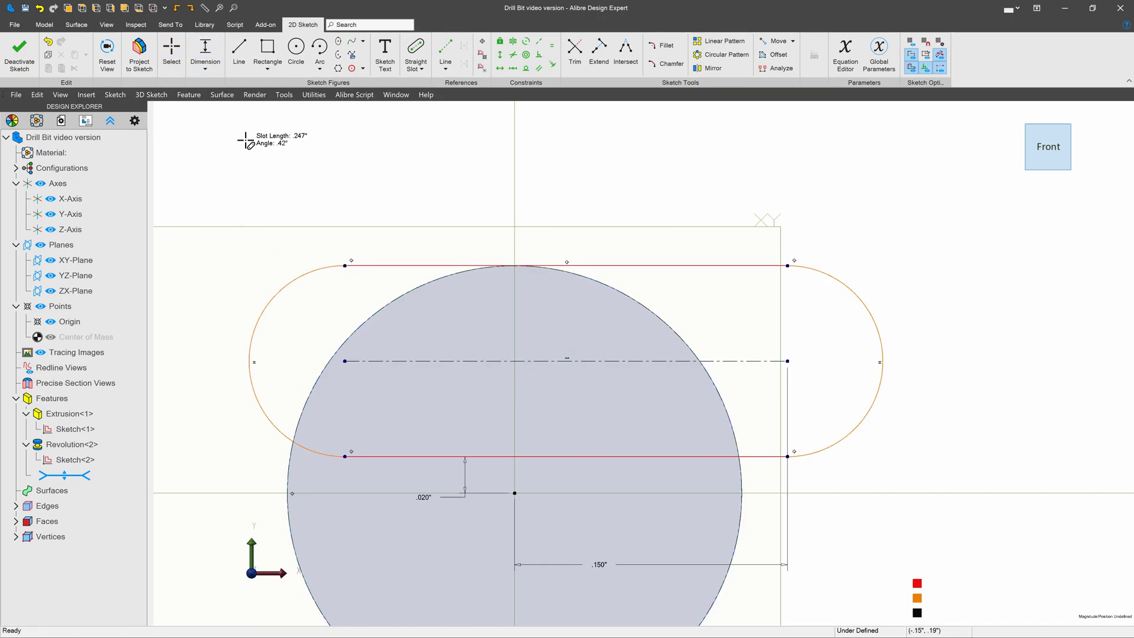
pyautogui.moveTo(514, 496)
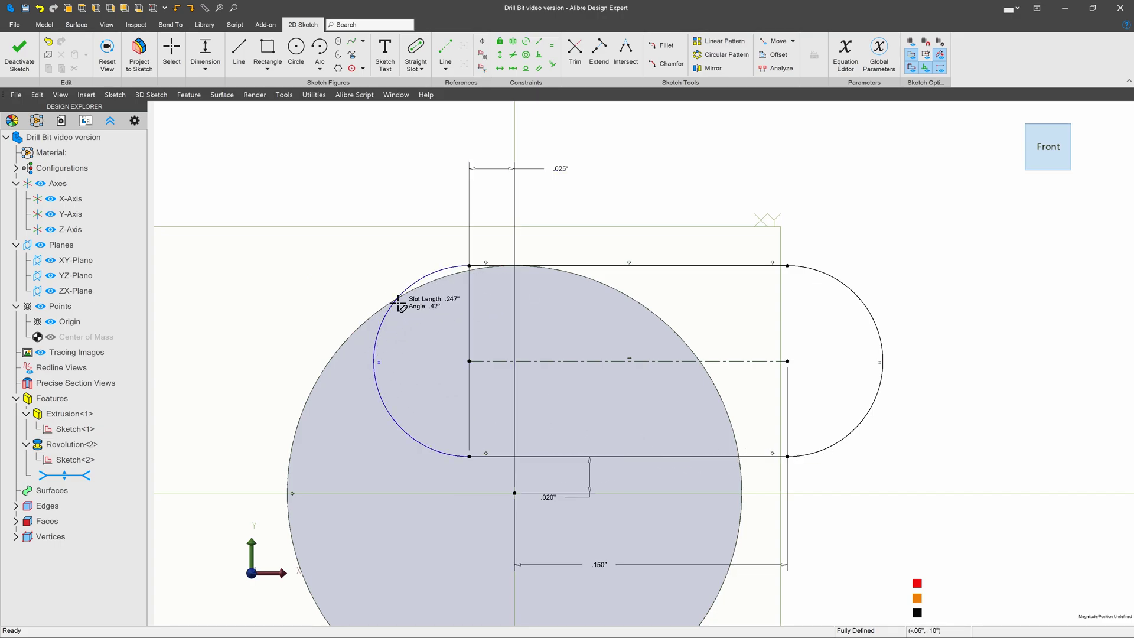
pyautogui.moveTo(354, 300)
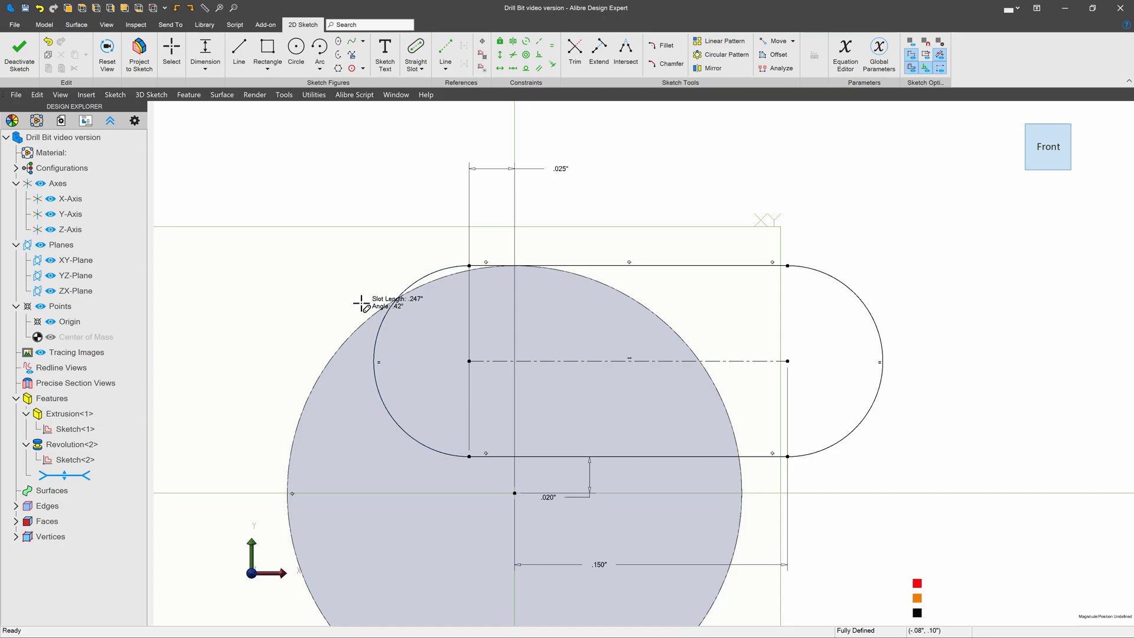
pyautogui.moveTo(19, 54)
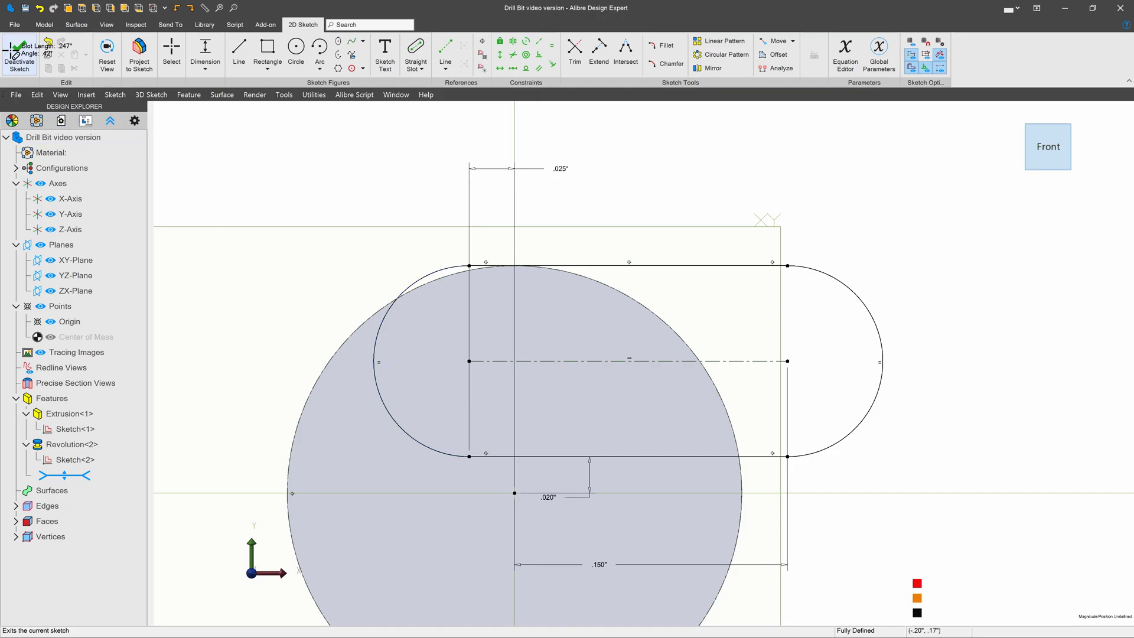
# Helical-cut the slot profile clockwise, 4.000" high with 1.969" pitch.
pyautogui.click(19, 54)
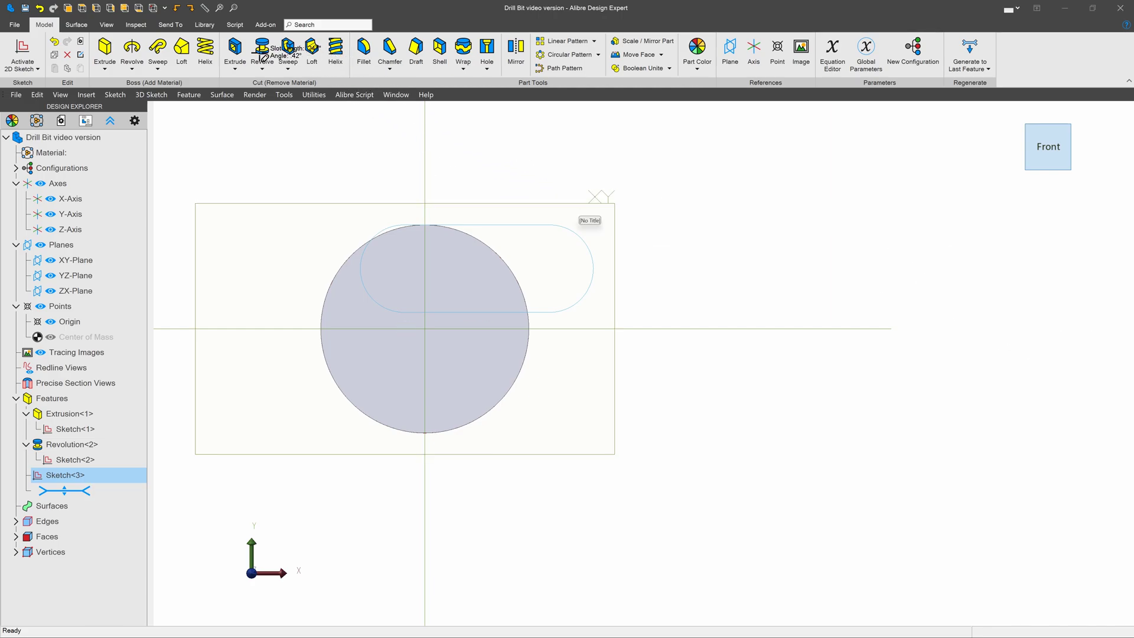
pyautogui.moveTo(363, 52)
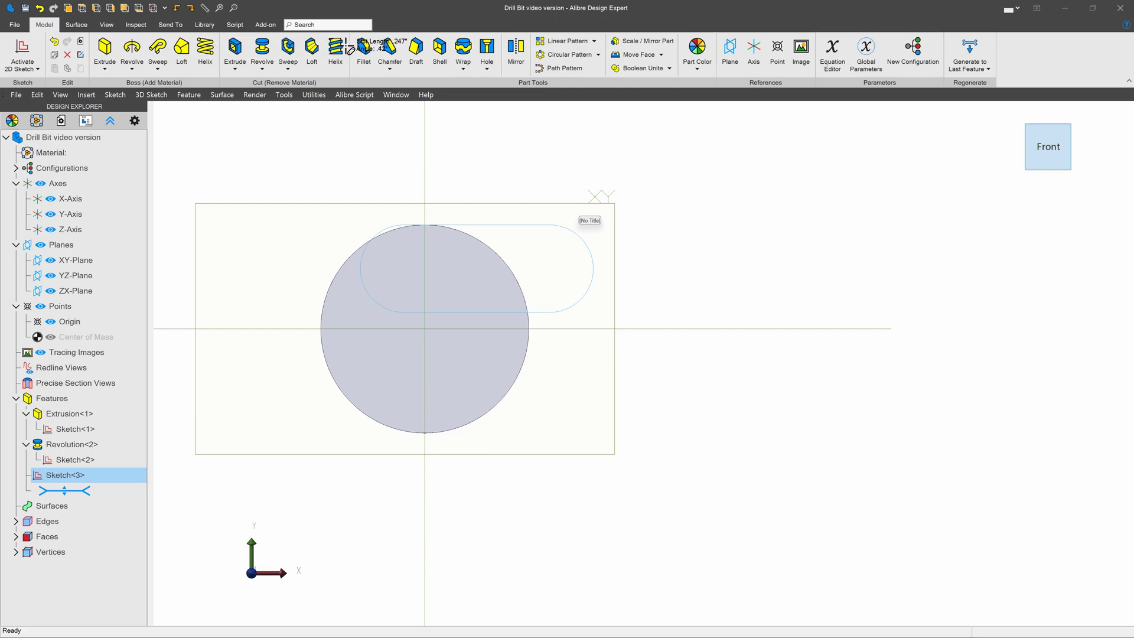
pyautogui.moveTo(335, 51)
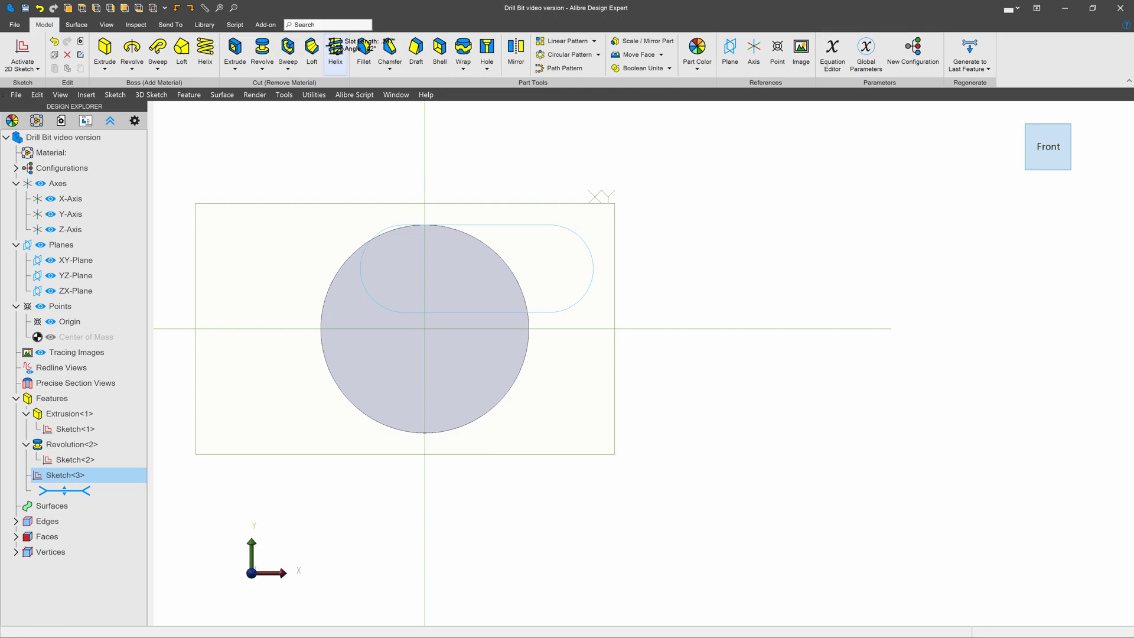
pyautogui.click(335, 49)
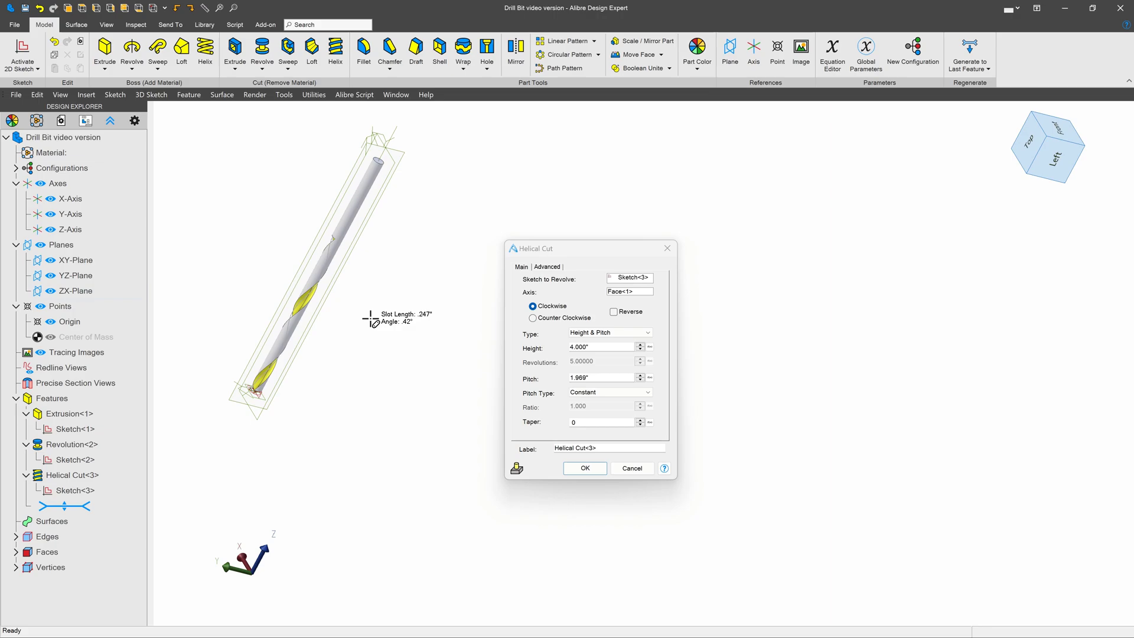
pyautogui.click(584, 468)
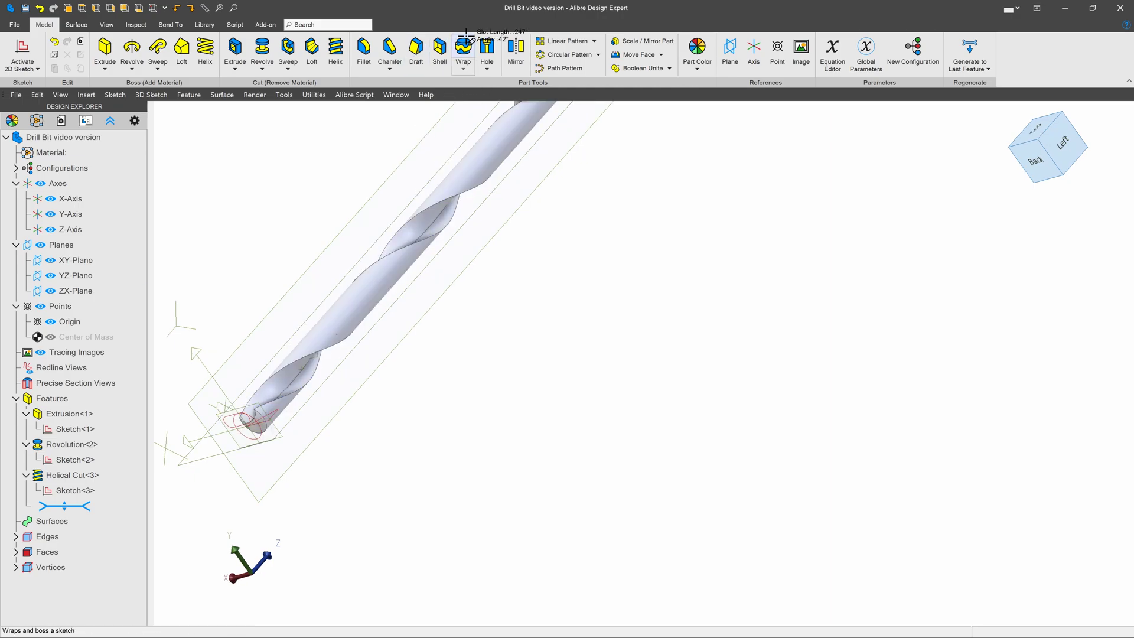
pyautogui.moveTo(568, 55)
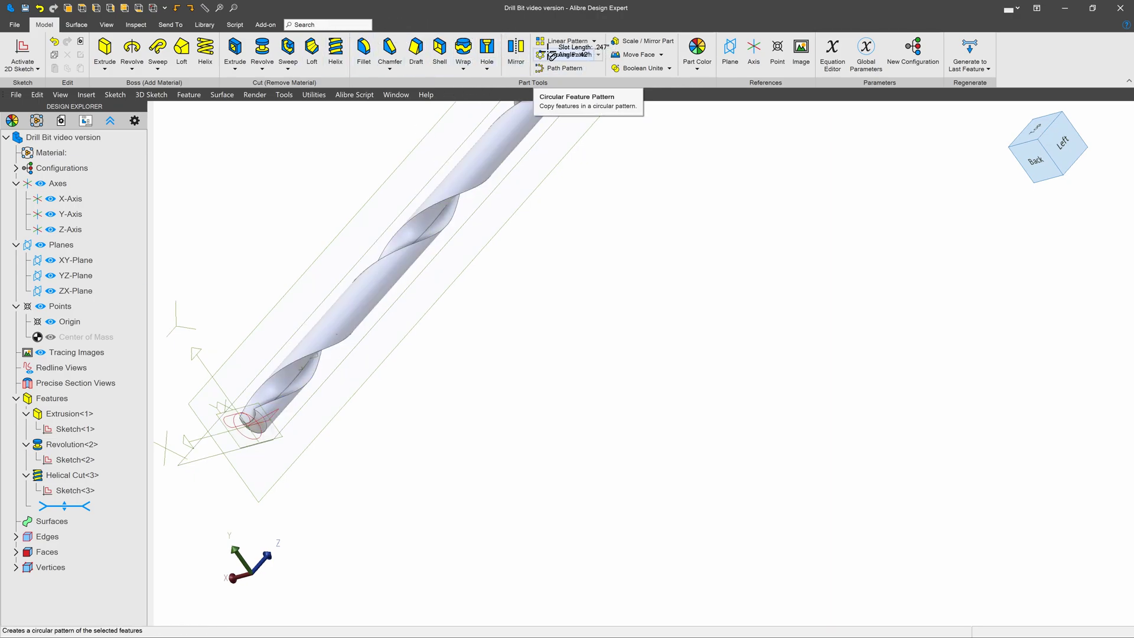
# Circular-pattern Helical Cut<3> with 2 instances around the cylindrical face.
pyautogui.click(567, 55)
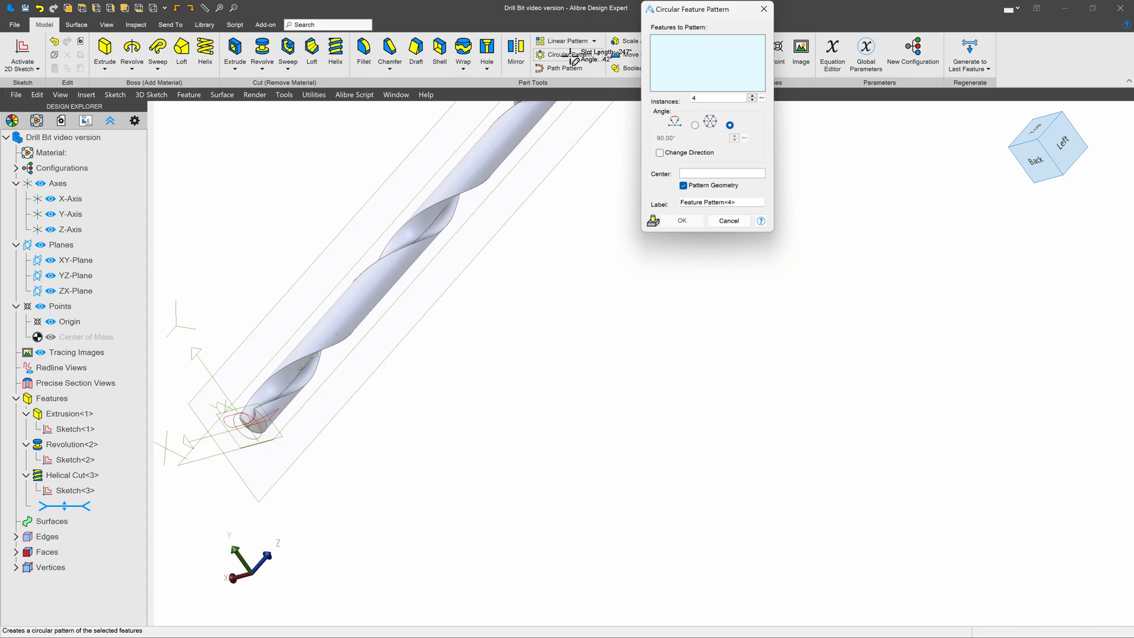
pyautogui.click(72, 474)
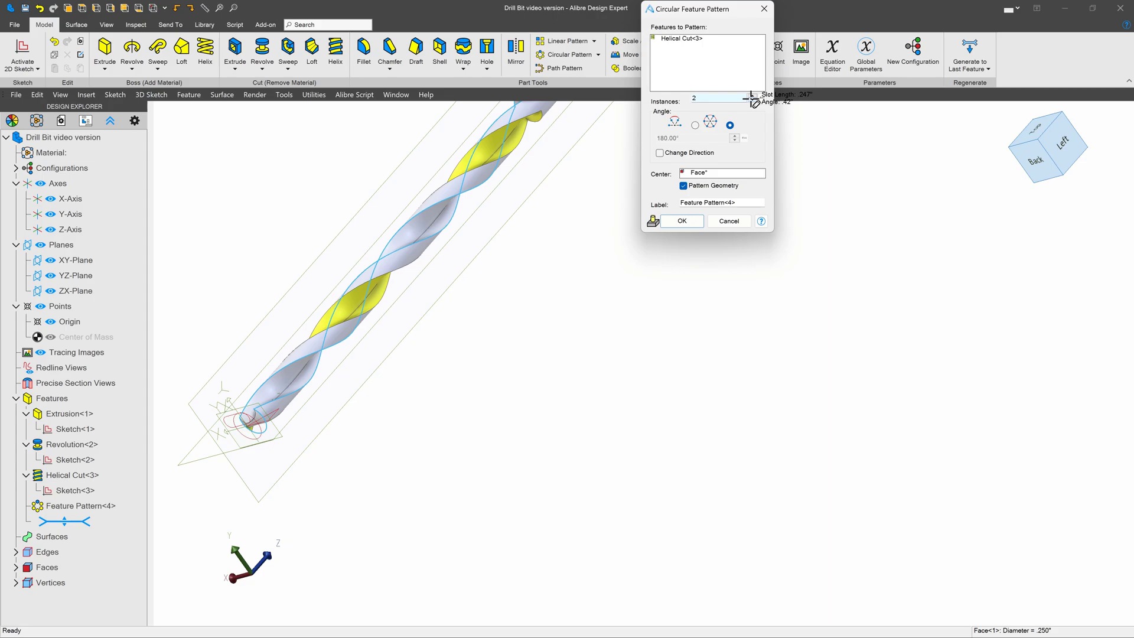
pyautogui.click(680, 220)
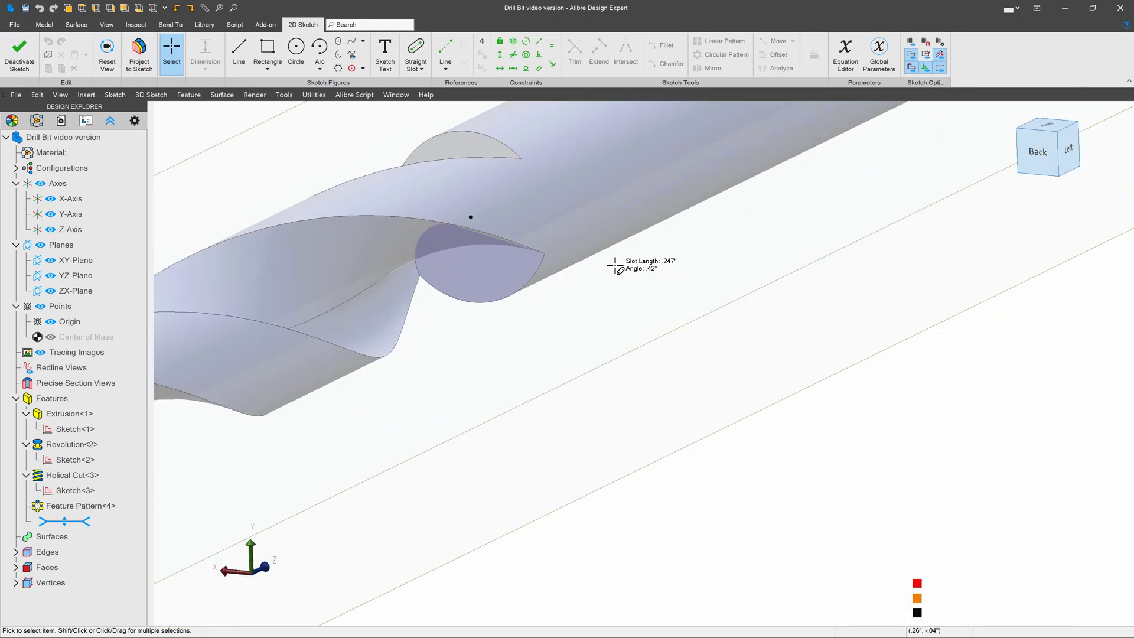
# Project the flute's end face outline into Sketch<4> and finish the sketch.
pyautogui.click(139, 55)
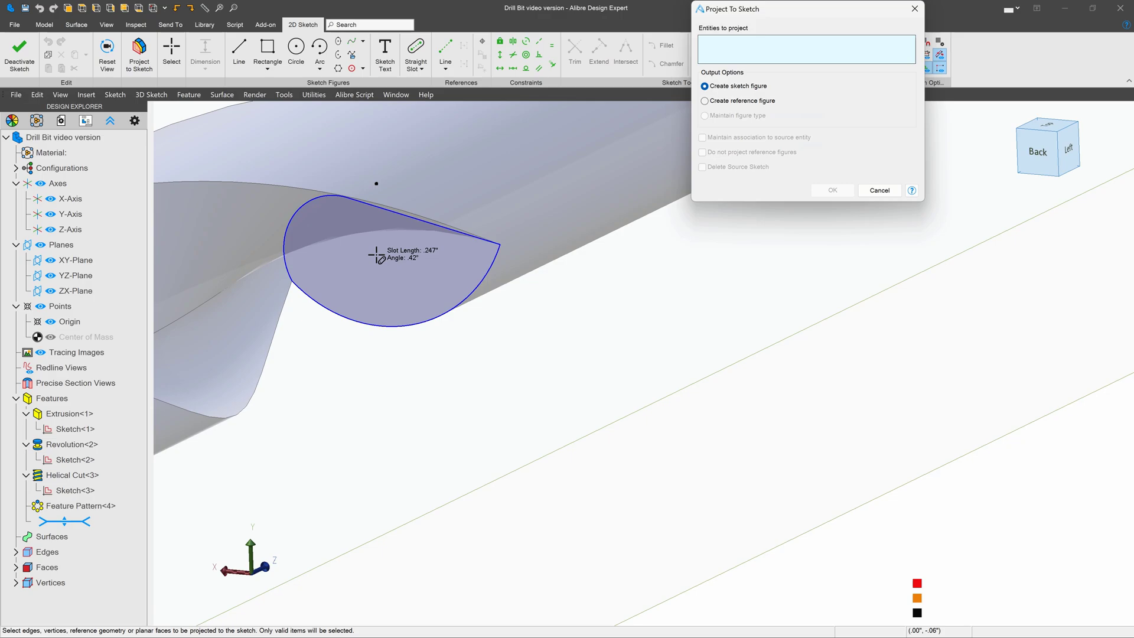
pyautogui.click(390, 261)
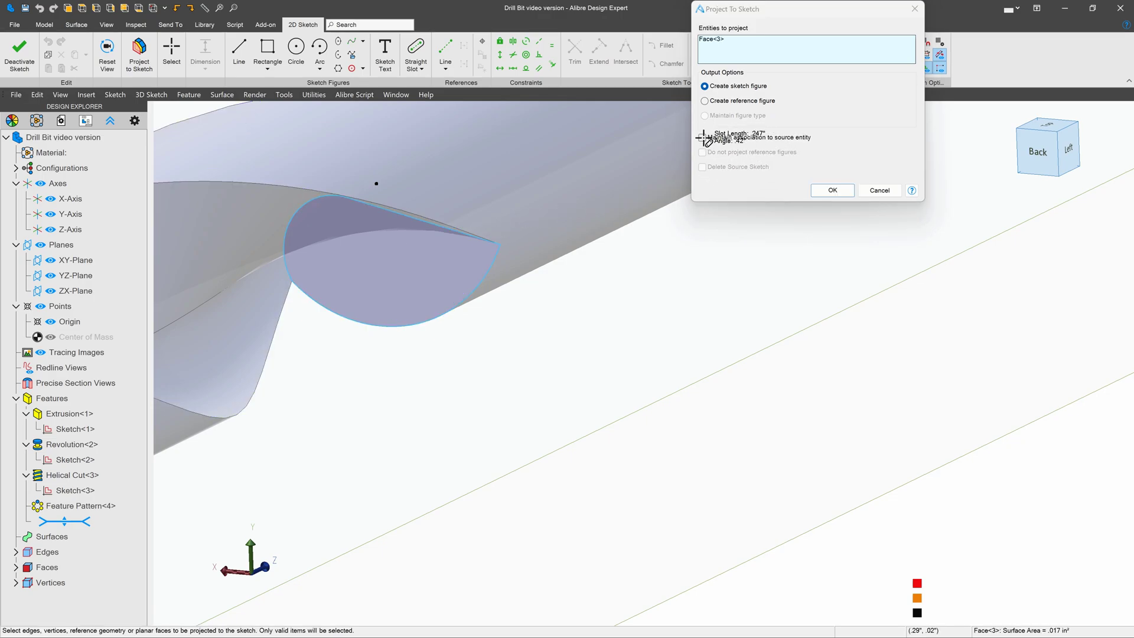
pyautogui.click(831, 190)
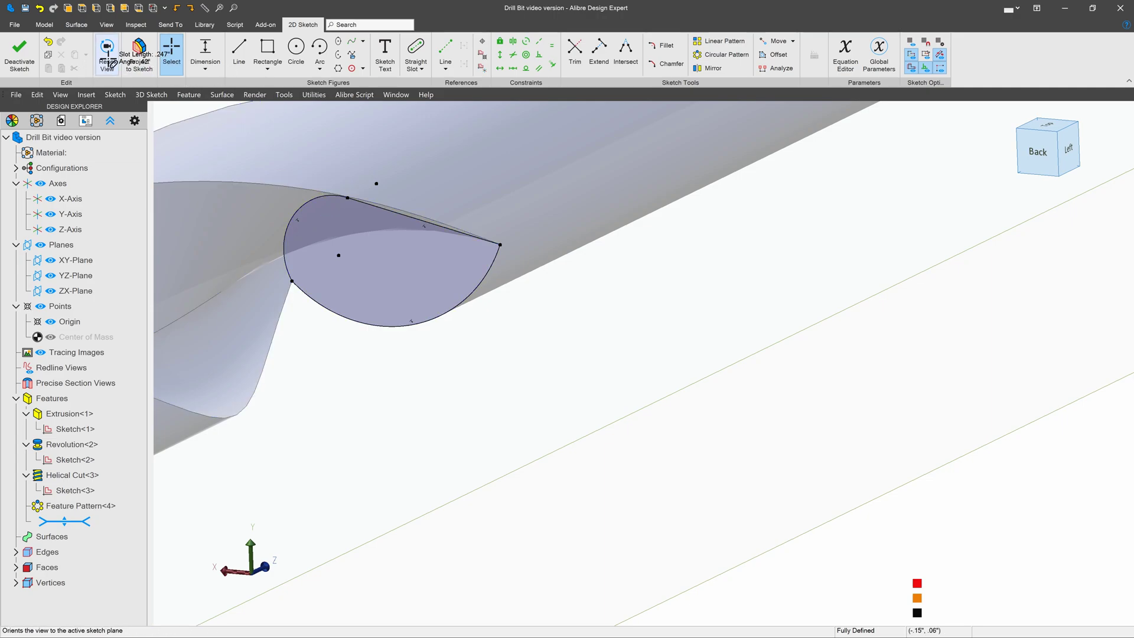
pyautogui.click(20, 54)
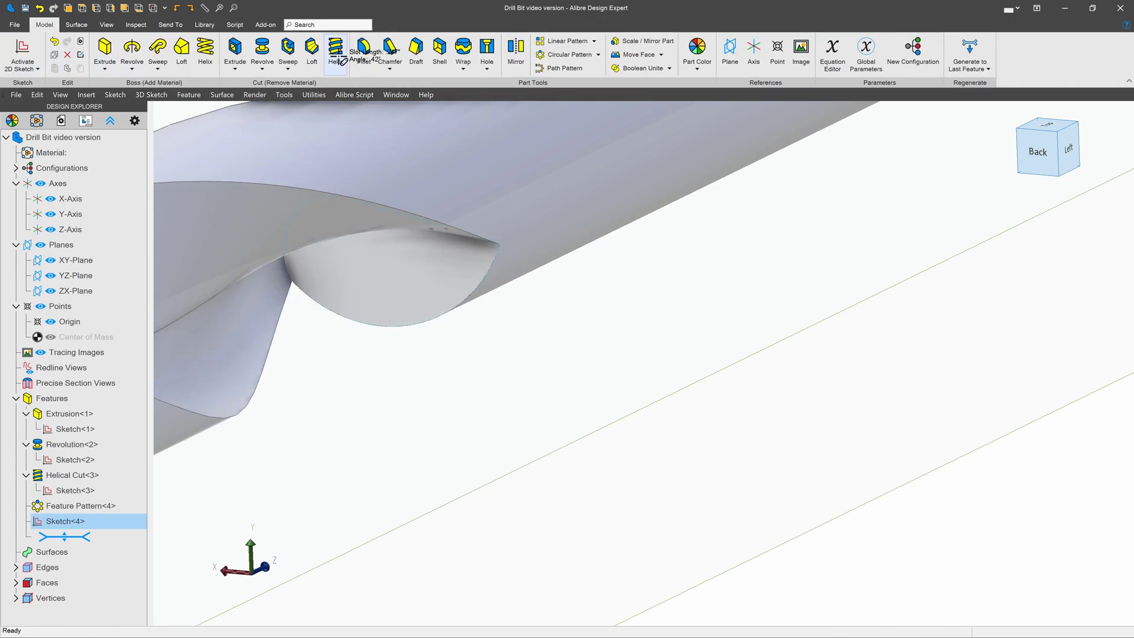
pyautogui.click(335, 48)
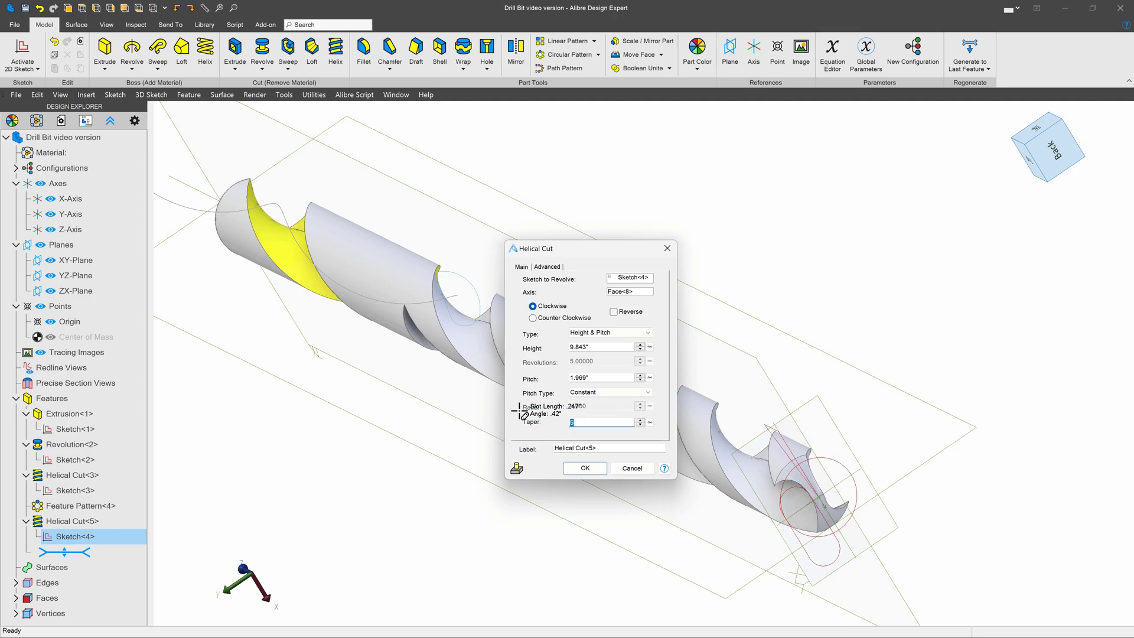
# Create the second helical cut with height-and-pitch definition and a 10° taper.
pyautogui.click(610, 332)
pyautogui.write('14')
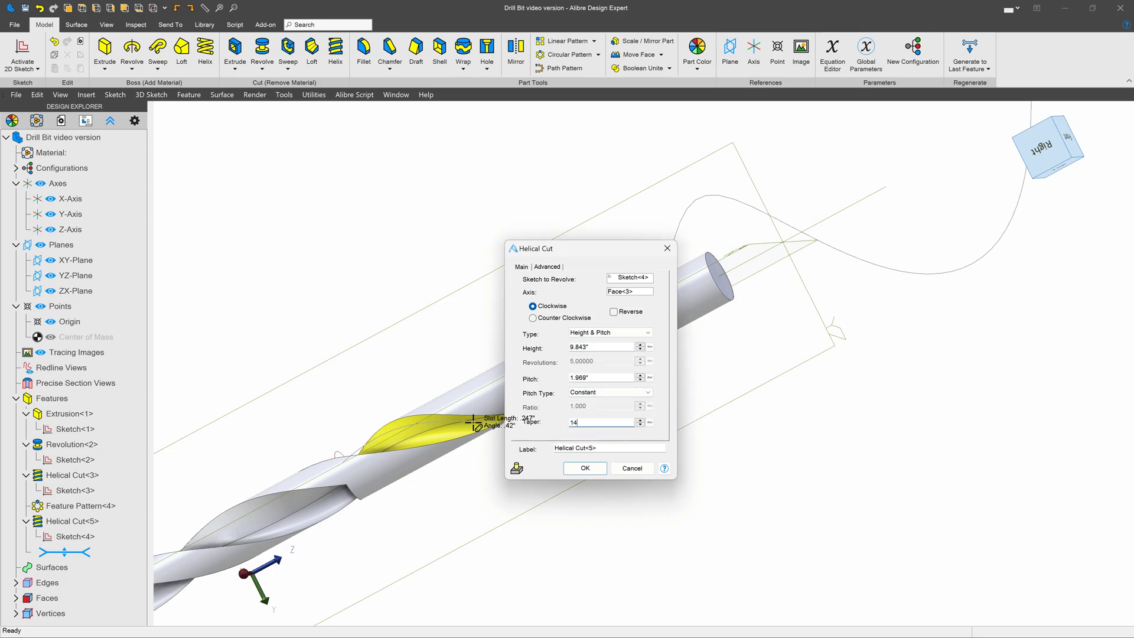
pyautogui.click(648, 332)
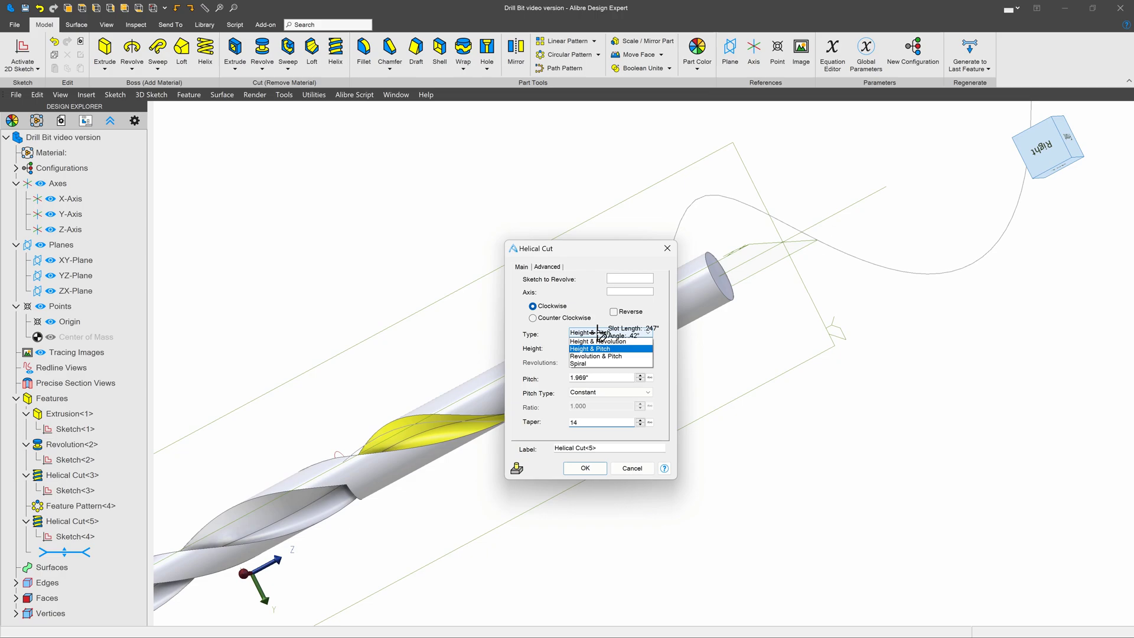
pyautogui.click(591, 348)
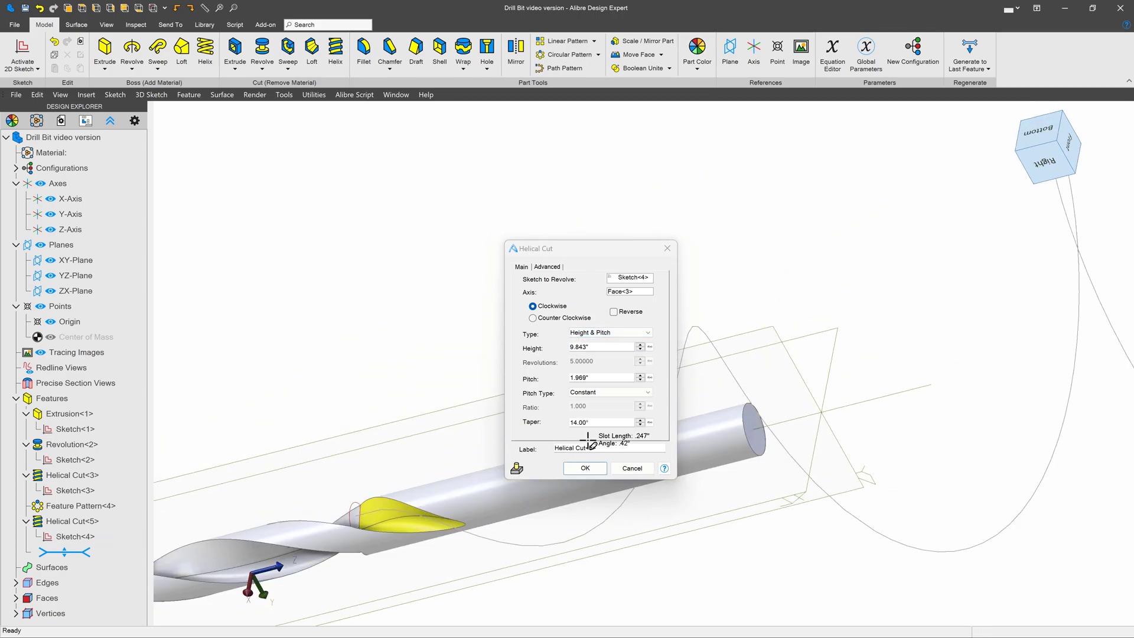
pyautogui.tripleClick(600, 422)
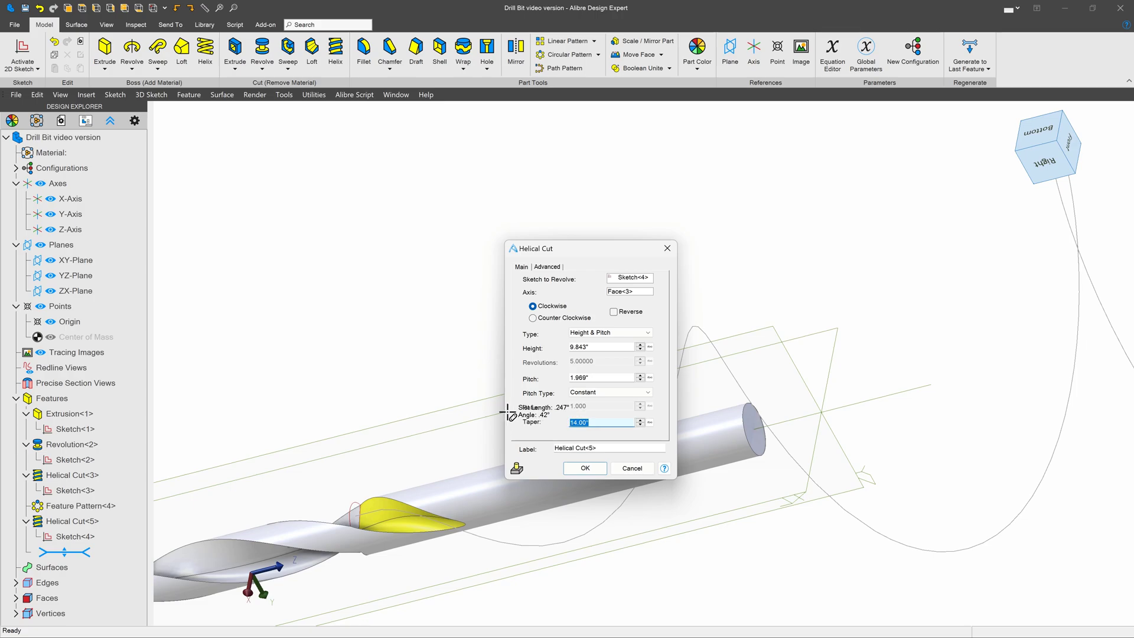
pyautogui.write('10')
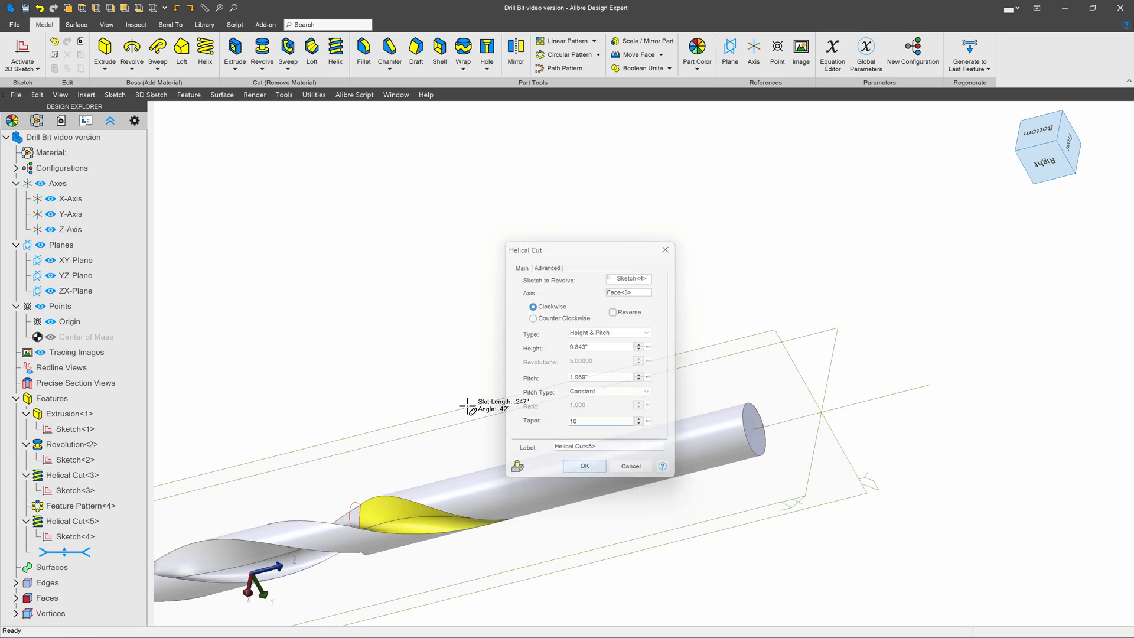
pyautogui.click(583, 464)
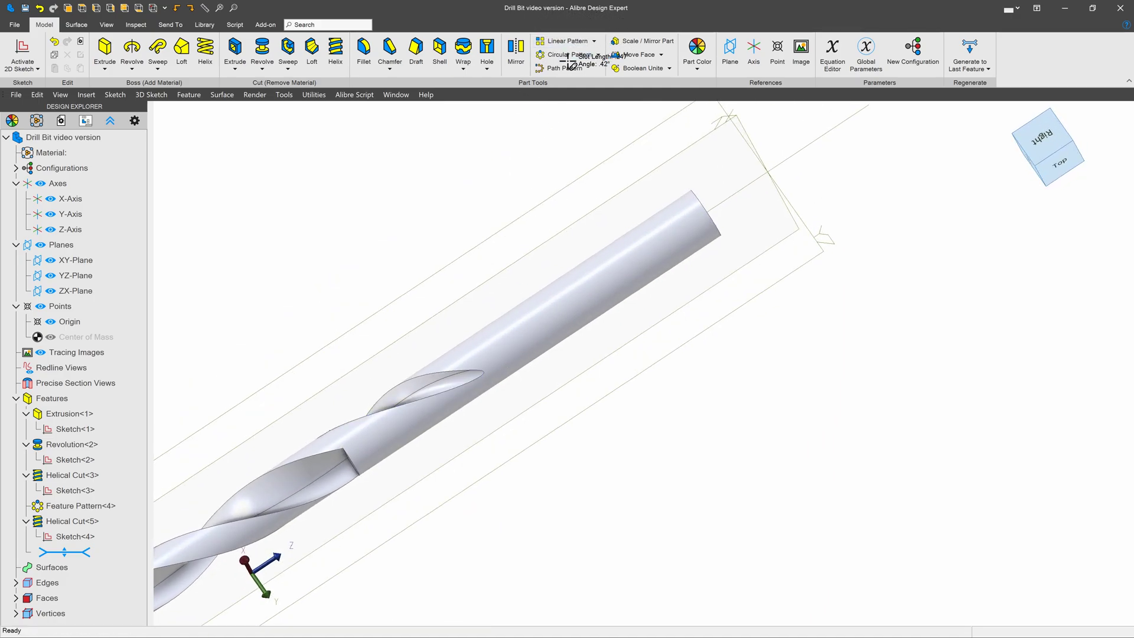
# Move Feature Pattern<4> below Helical Cut<5> and add Helical Cut<5> to its features.
pyautogui.click(565, 54)
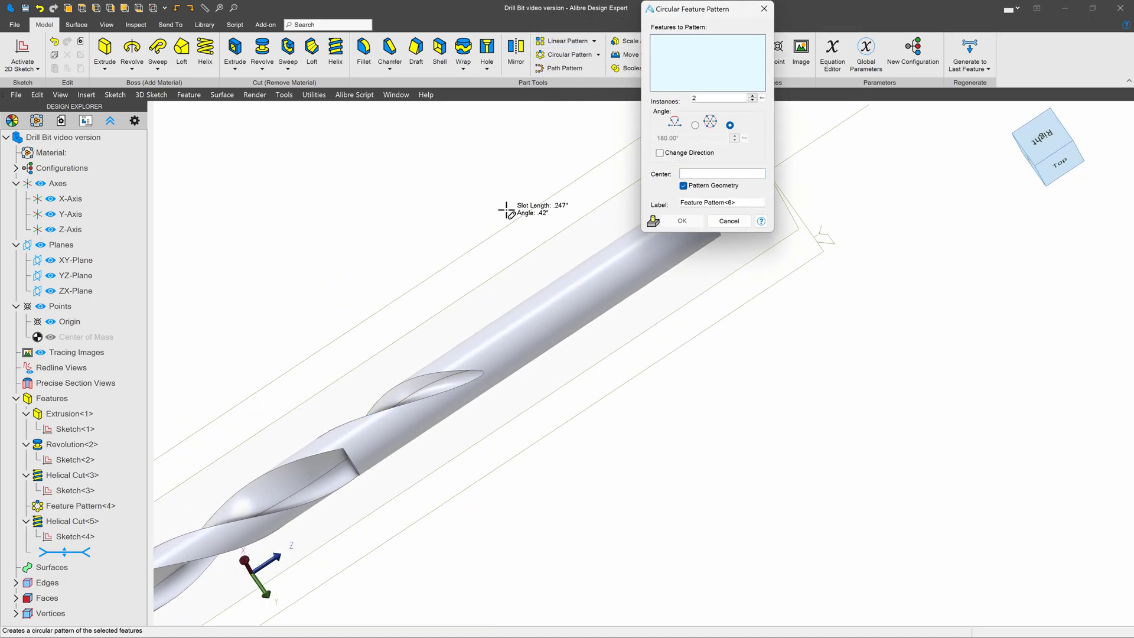
pyautogui.click(728, 220)
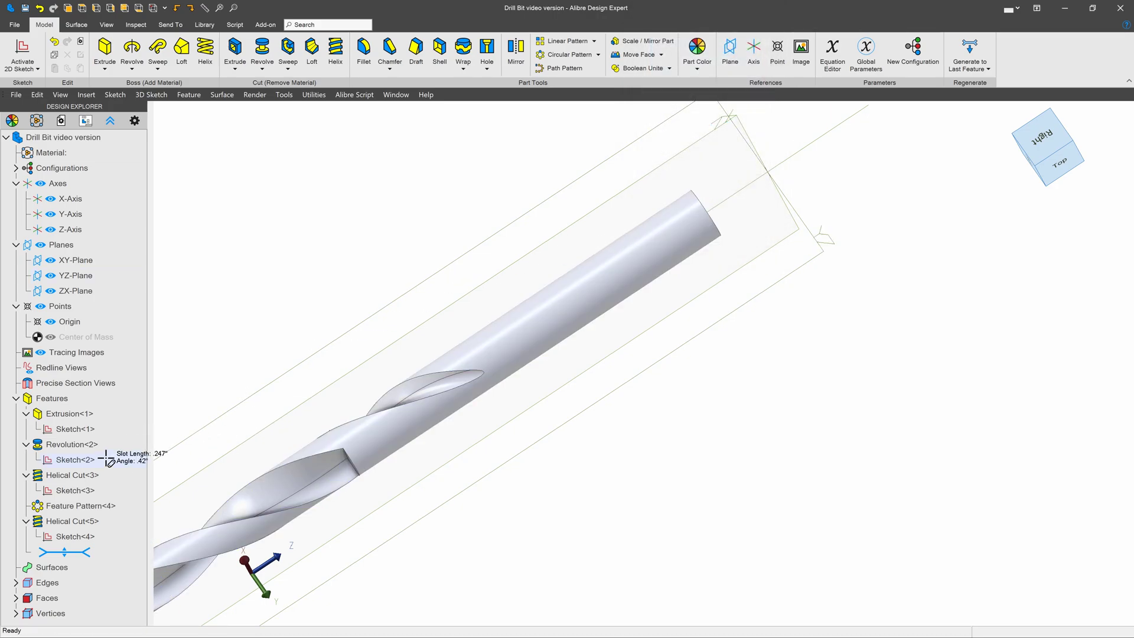
pyautogui.click(79, 505)
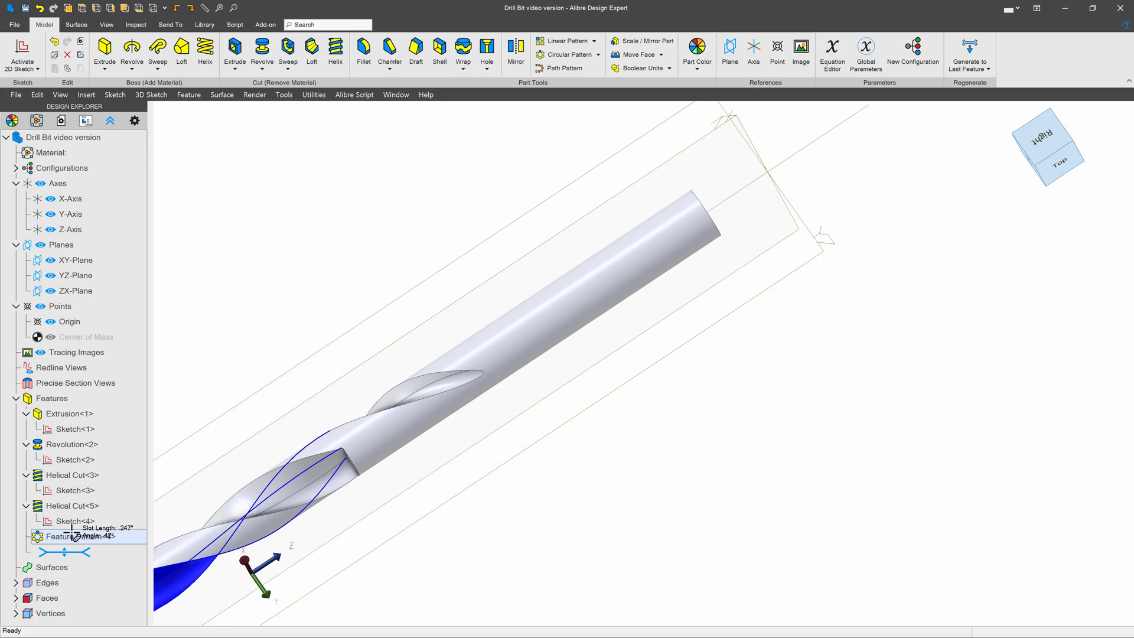
pyautogui.click(570, 54)
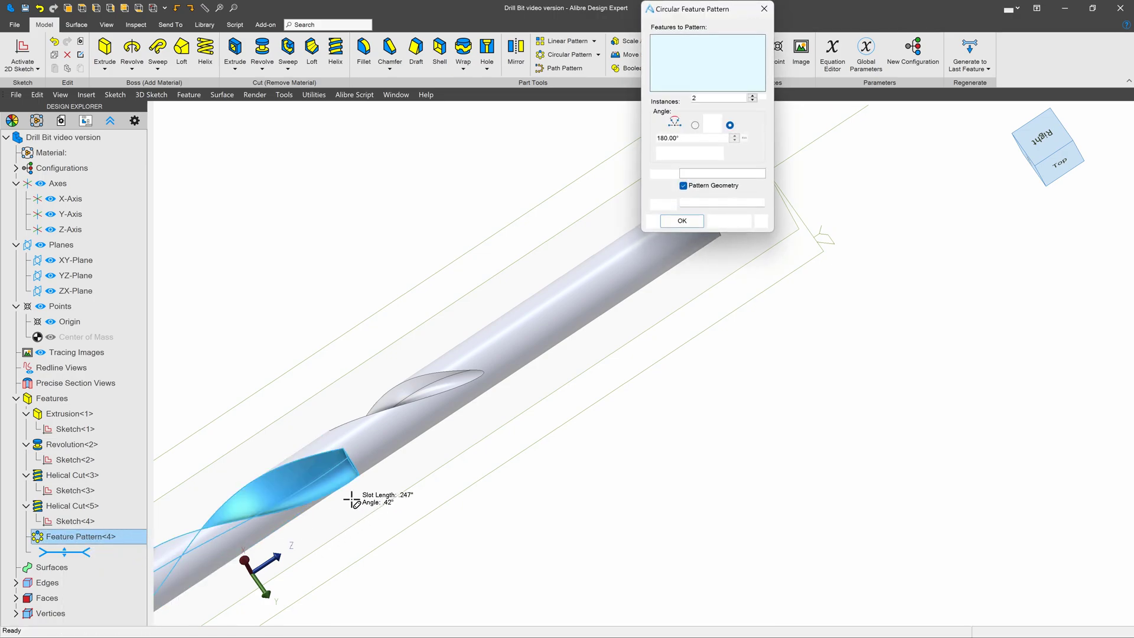
pyautogui.click(71, 474)
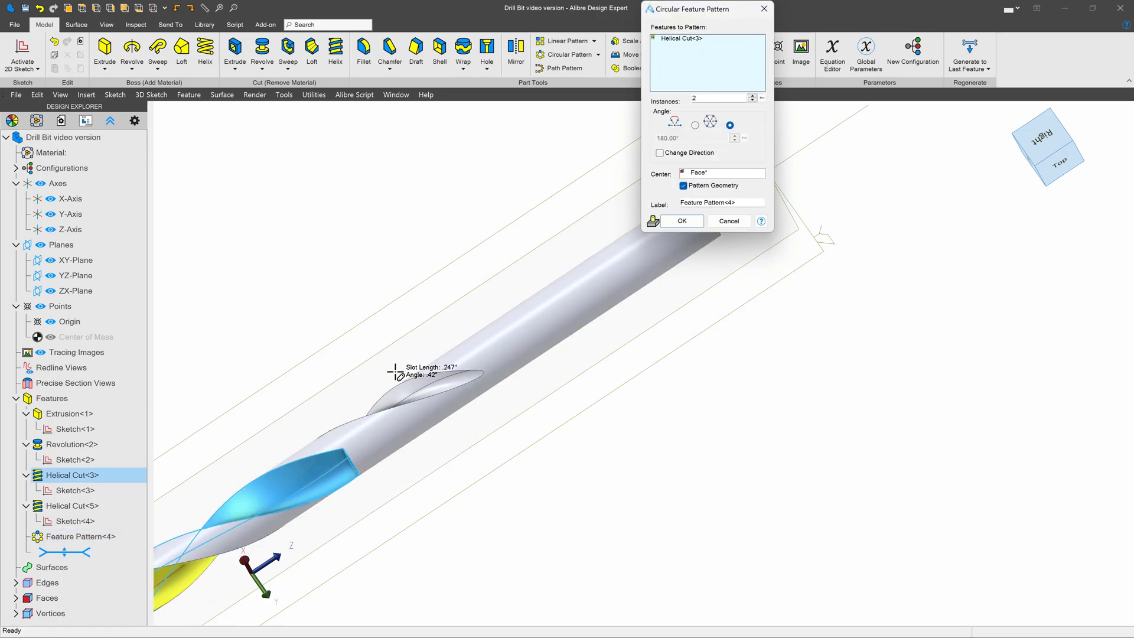
pyautogui.click(71, 505)
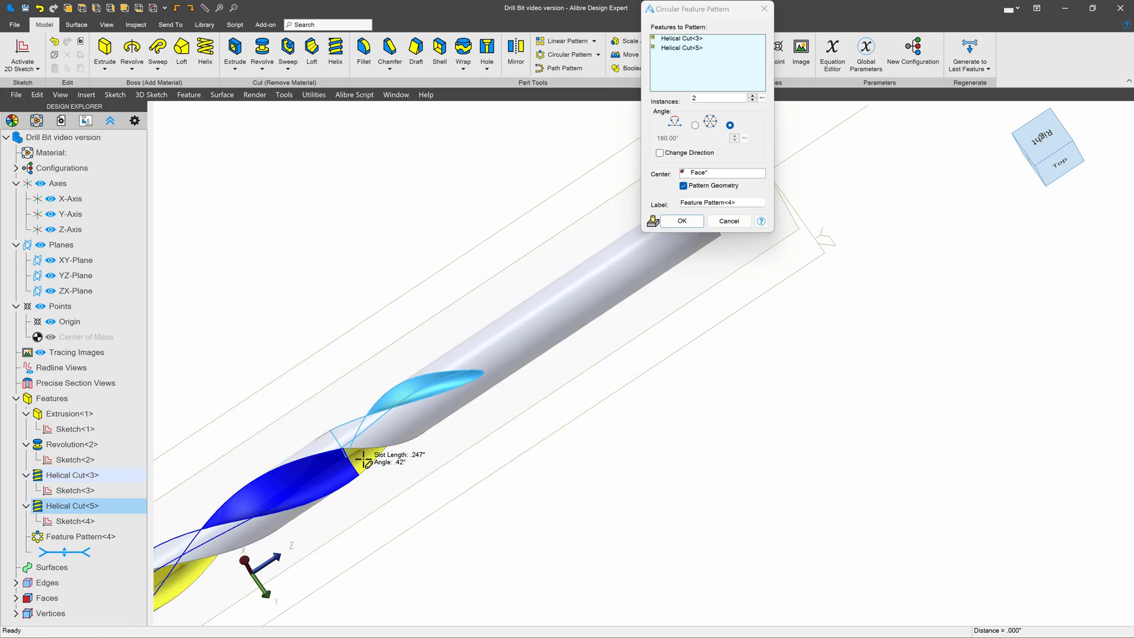
pyautogui.click(679, 220)
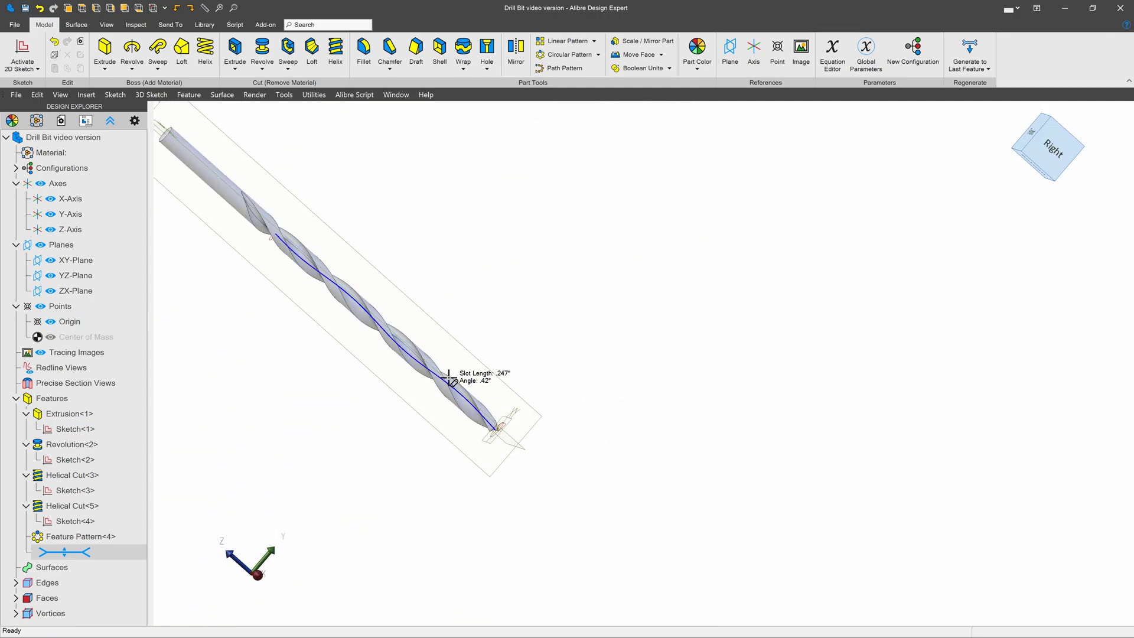
pyautogui.moveTo(283, 230)
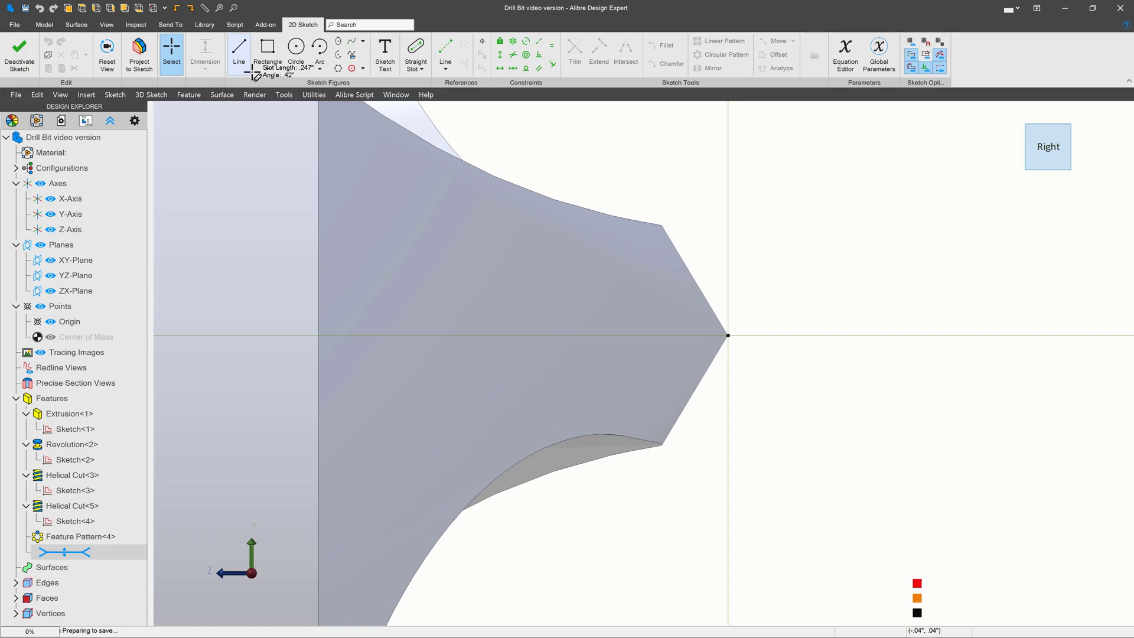
pyautogui.moveTo(728, 335)
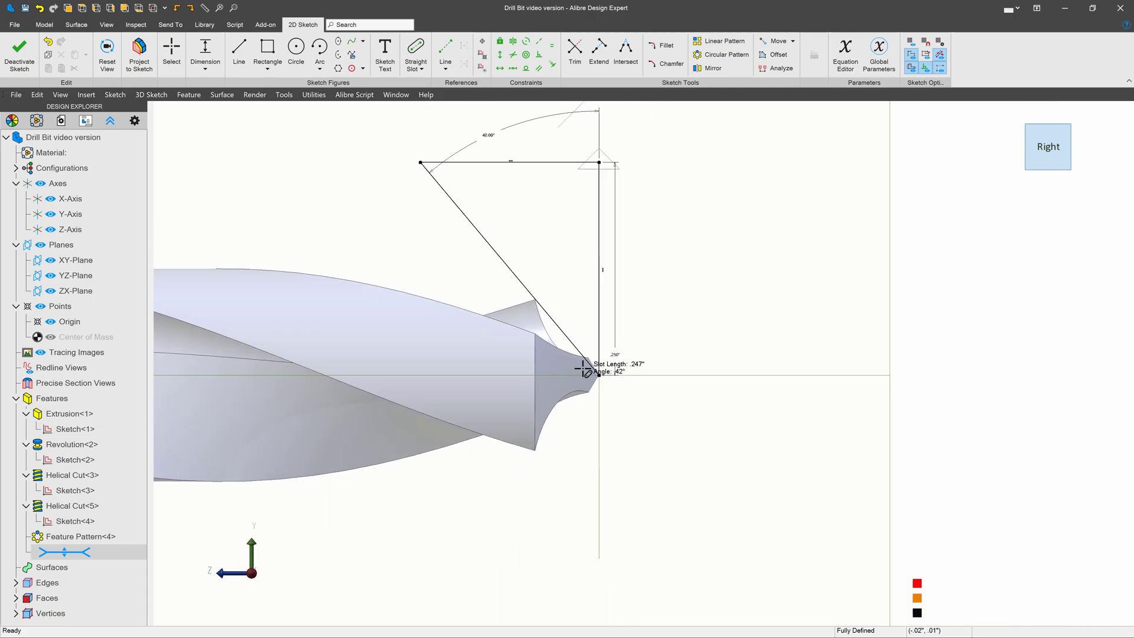
# Finish the dimensioned triangular tip-cut profile as Sketch<5>.
pyautogui.click(20, 55)
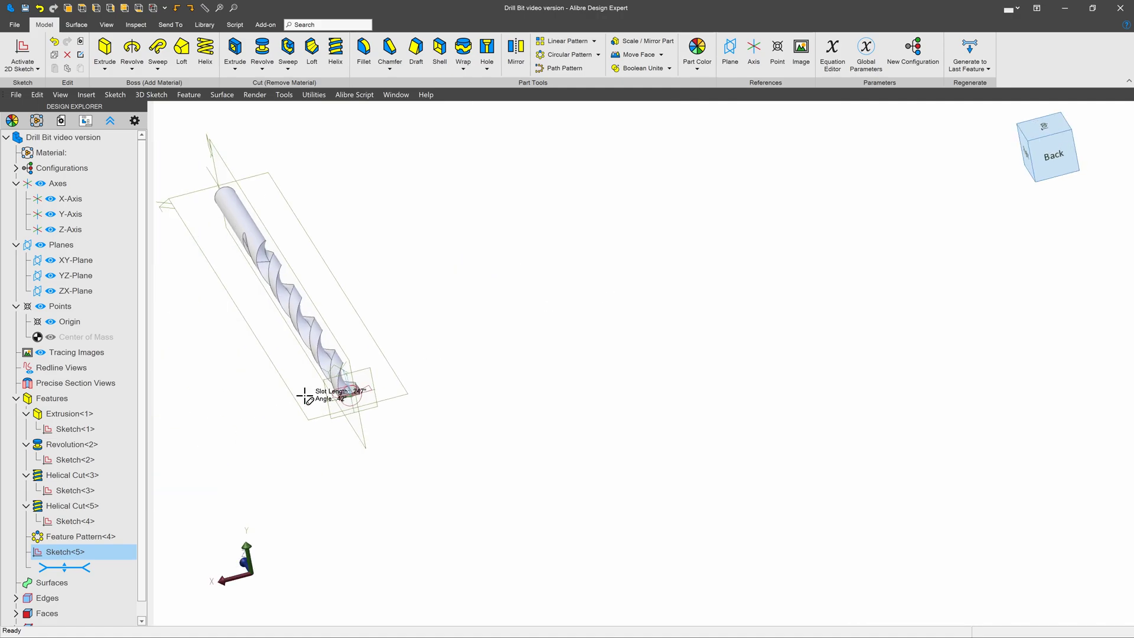
# Extrude-cut Sketch<5> 6" deep with a 12° outward draft to split the tip.
pyautogui.scroll(3)
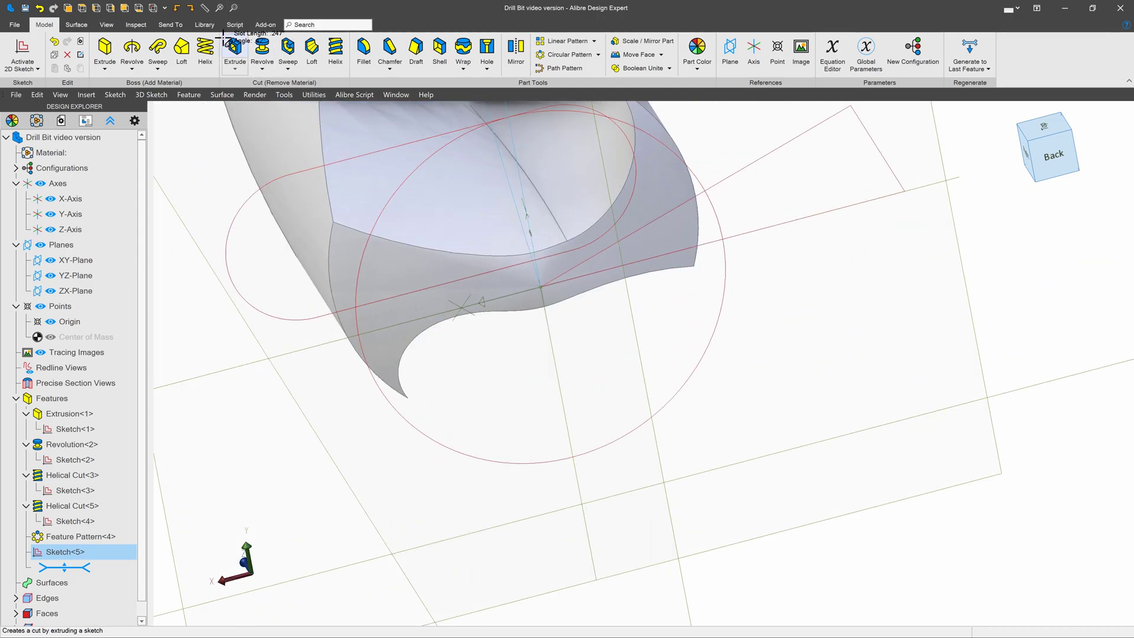
pyautogui.click(234, 51)
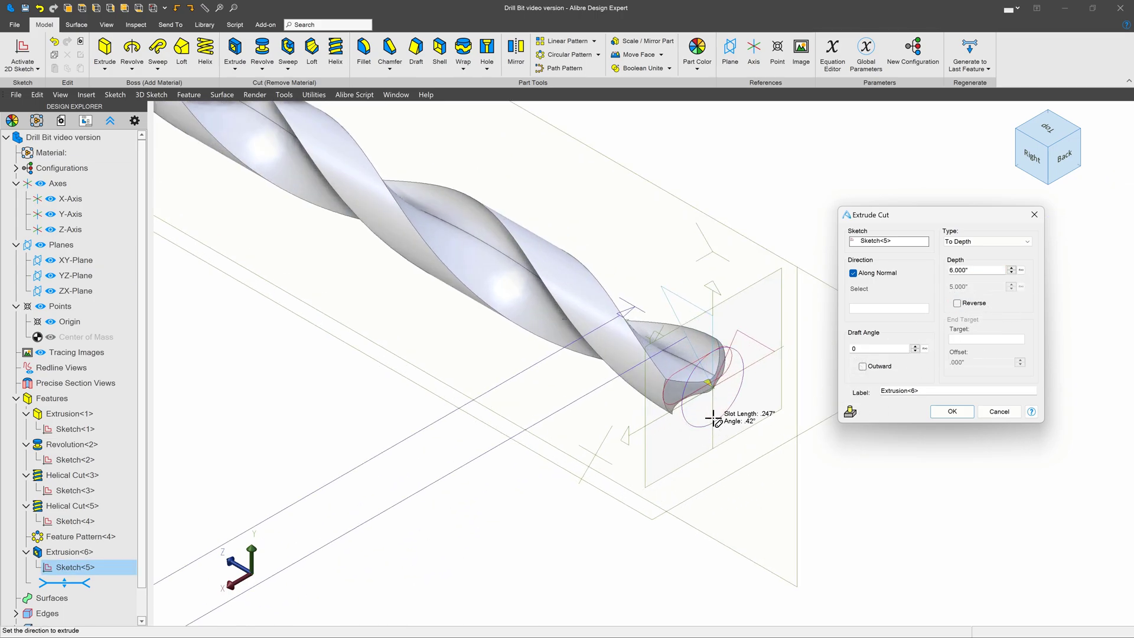
pyautogui.scroll(3)
pyautogui.write('12')
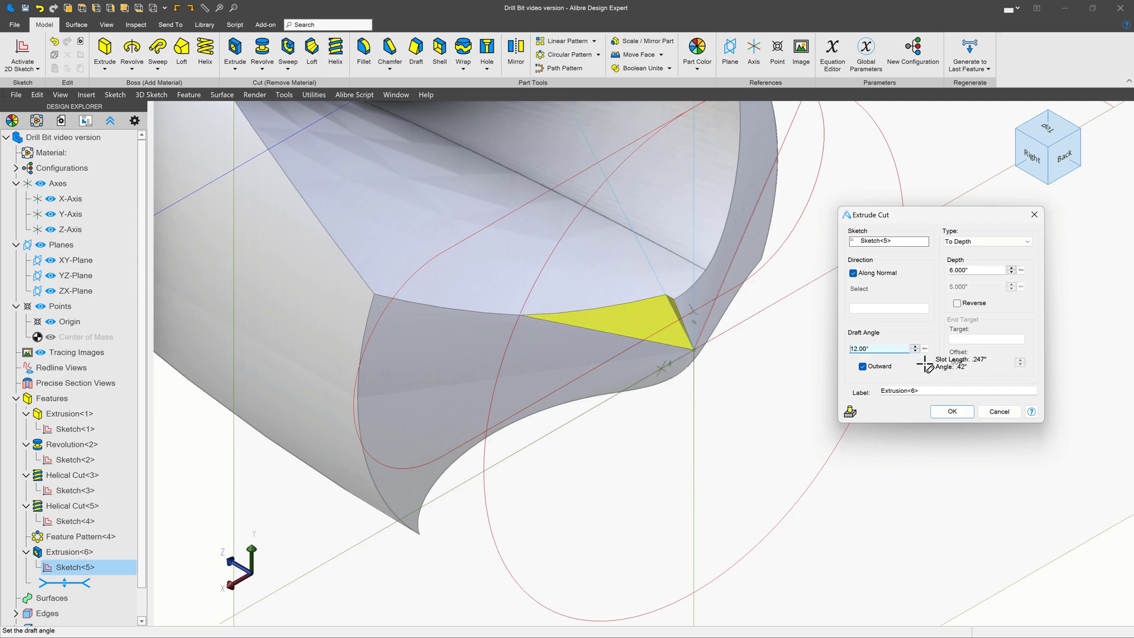
pyautogui.click(951, 411)
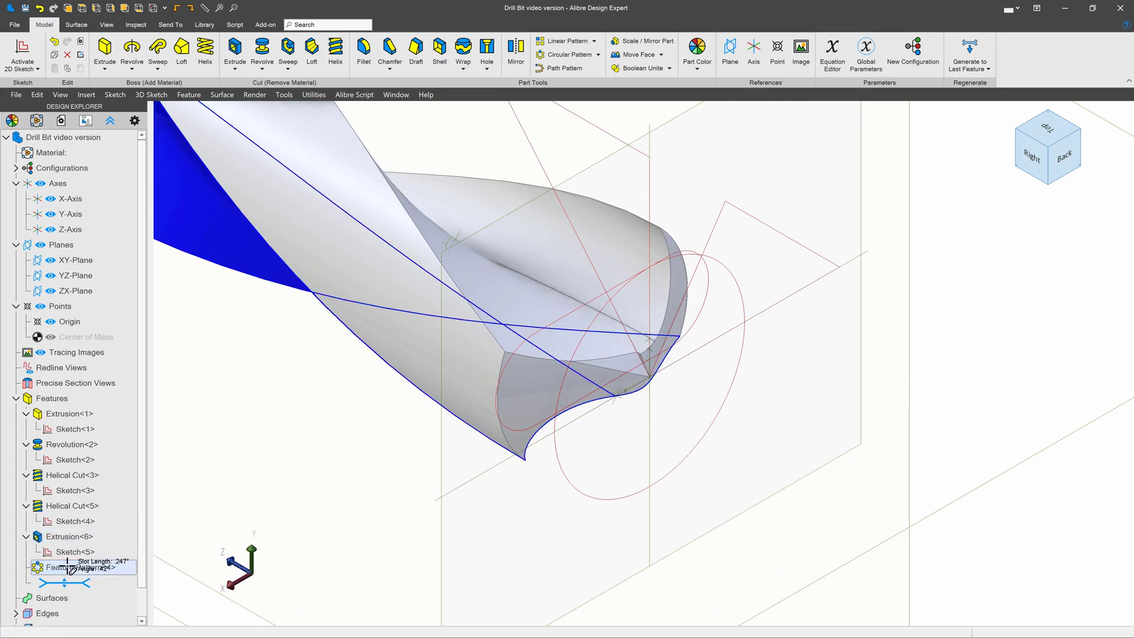
# Move Feature Pattern<4> after Extrusion<6> and add that cut to the pattern.
pyautogui.click(571, 55)
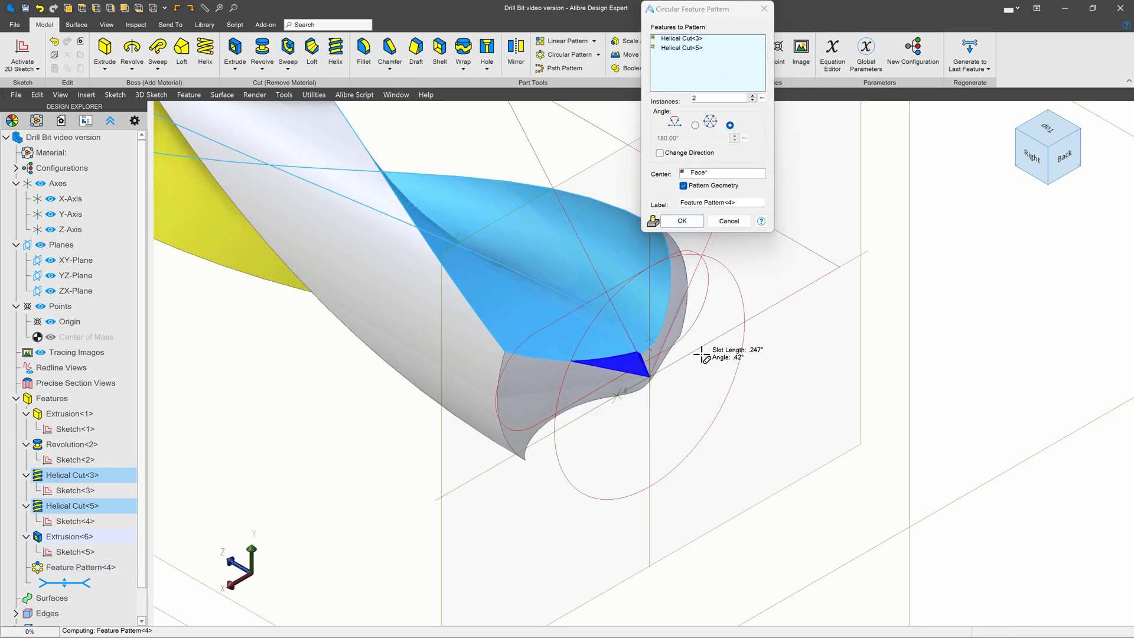
pyautogui.click(679, 220)
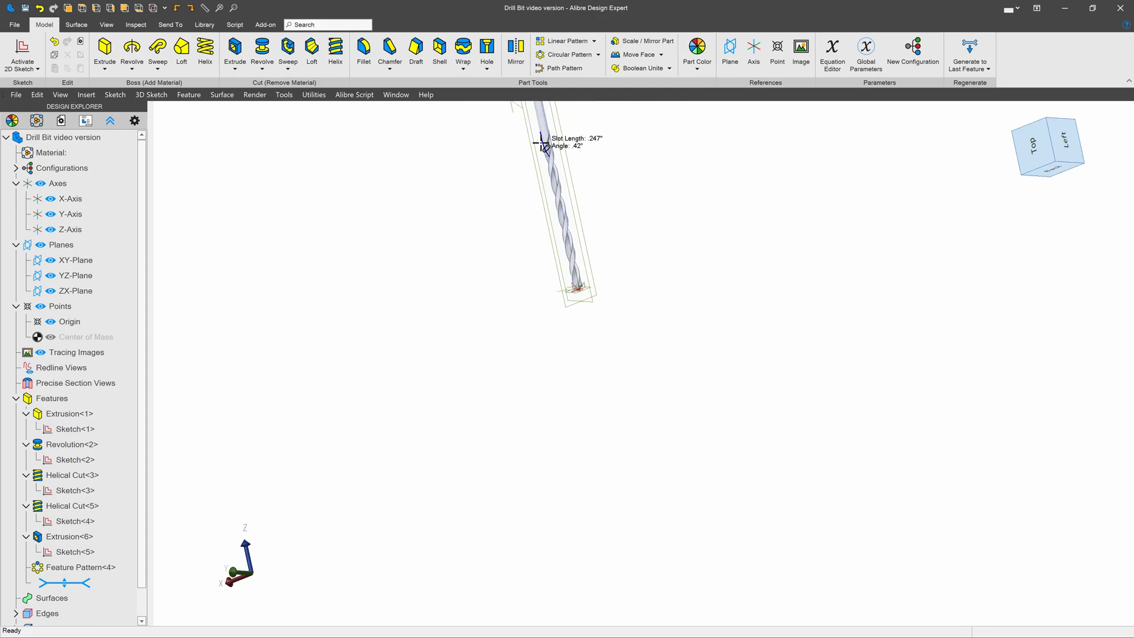
pyautogui.scroll(3)
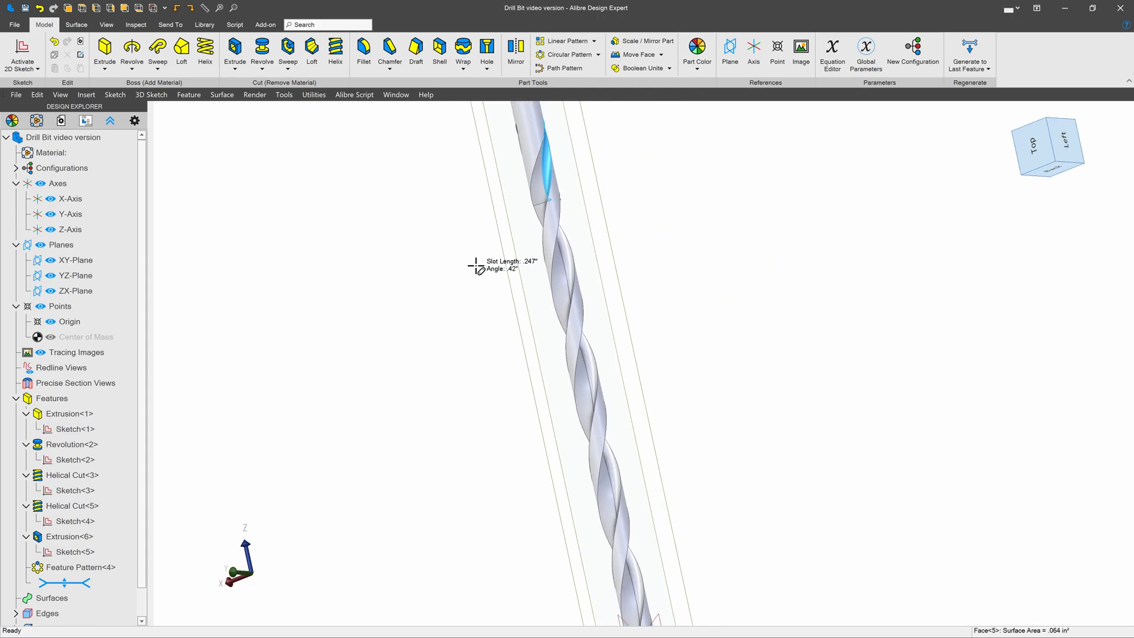